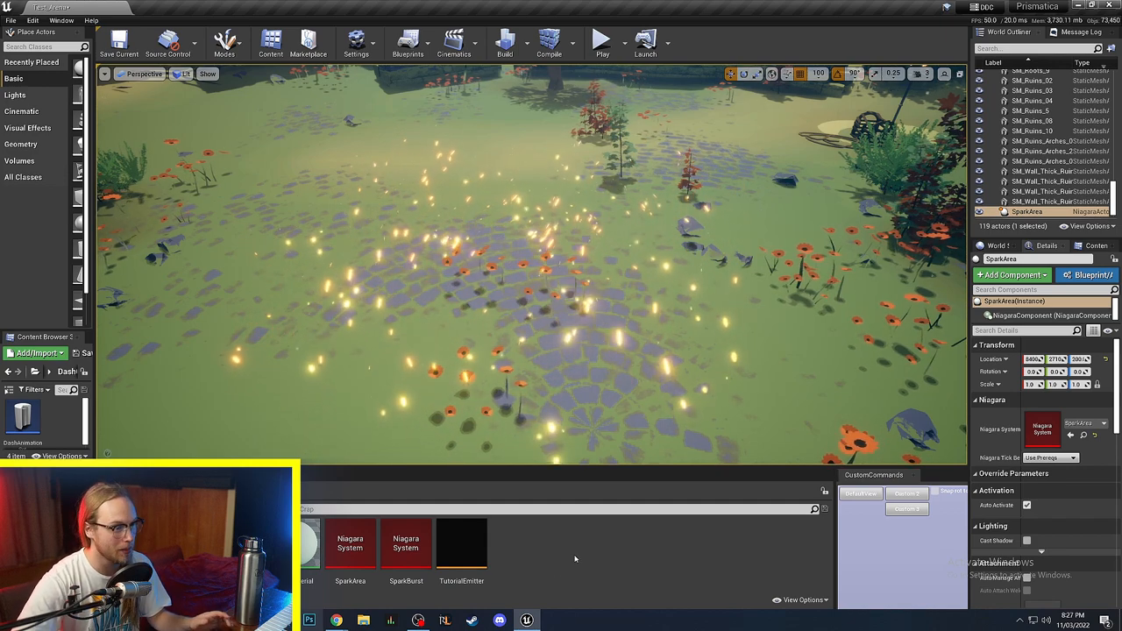
Step: Create a new Niagara System asset from the Content Browser's FX menu
{"action": "left_click", "coordinate": [592, 428]}
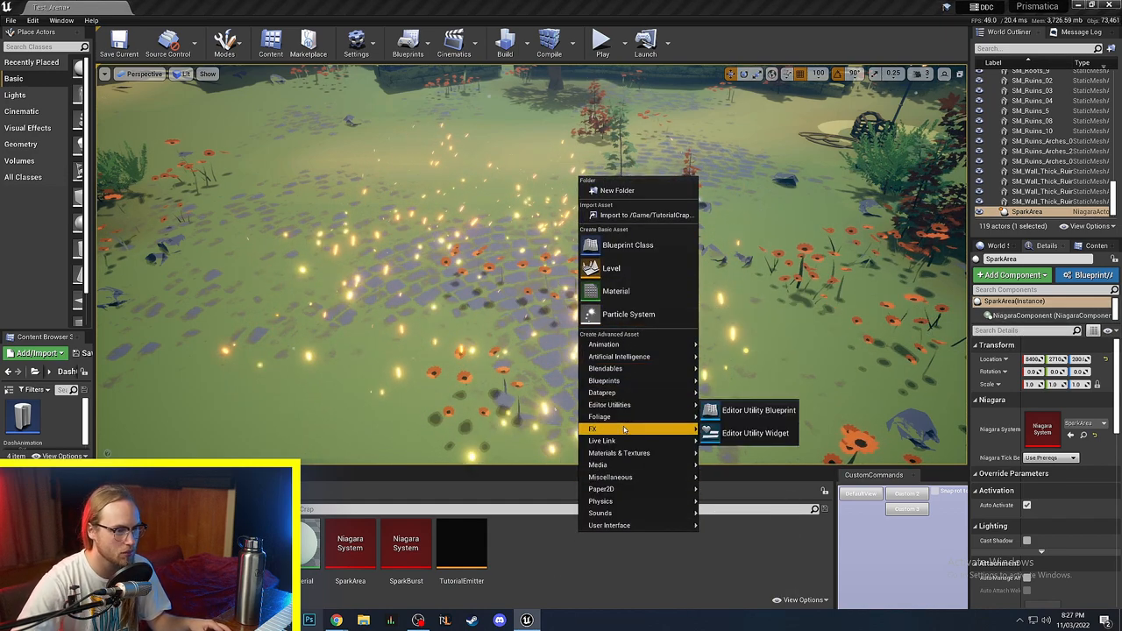
{"action": "mouse_move", "coordinate": [600, 428]}
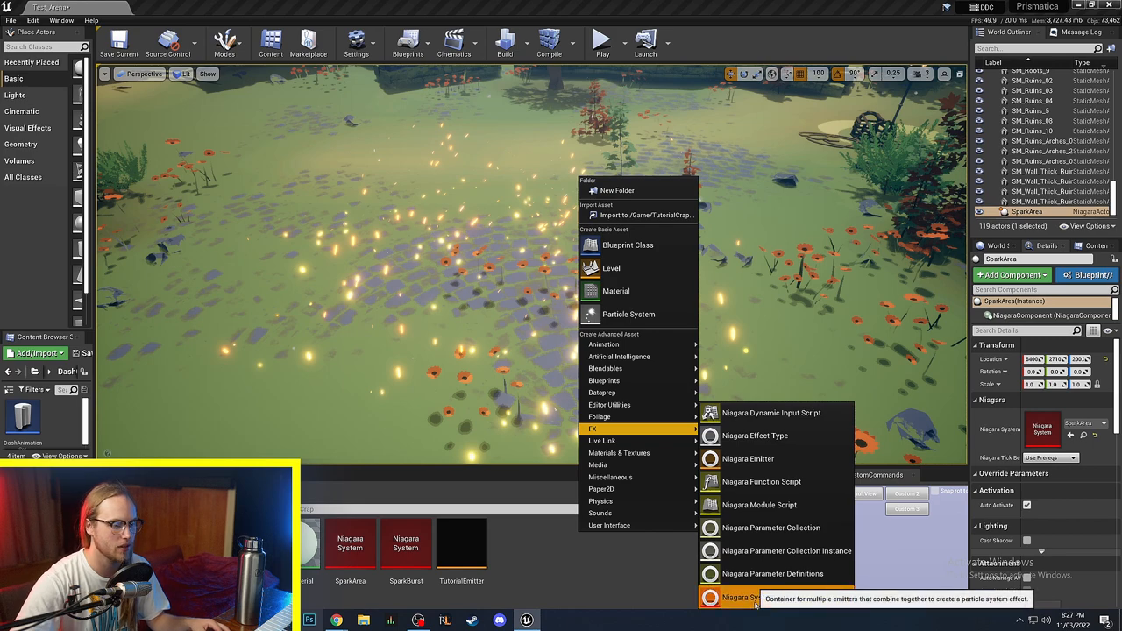
{"action": "left_click", "coordinate": [747, 596]}
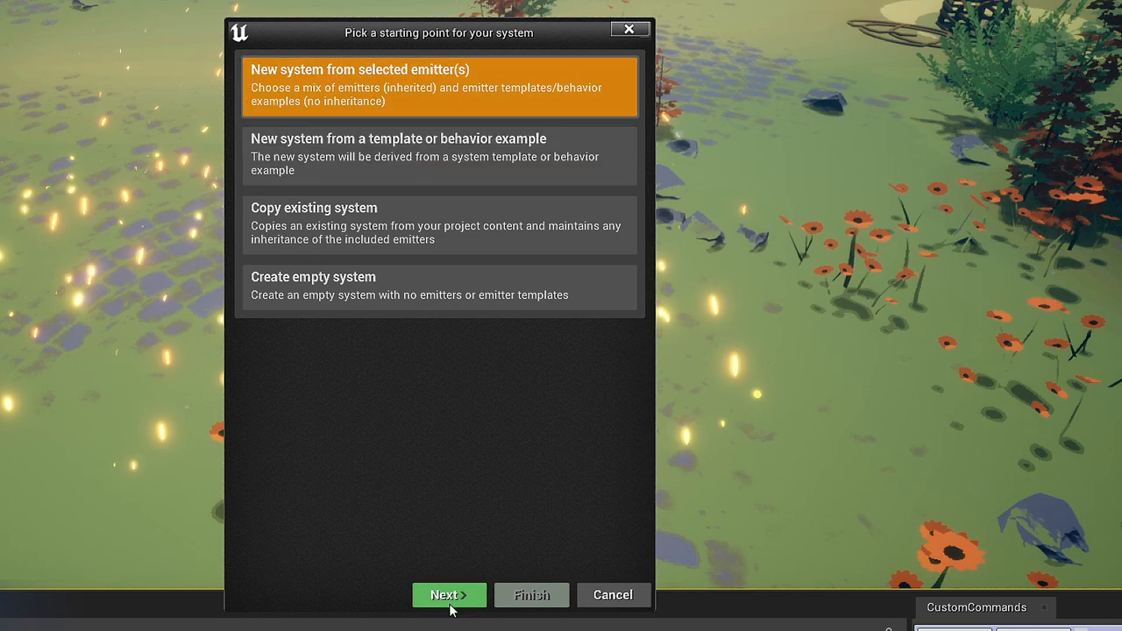
Step: Search 'tutorial' and pick the tutorial emitter as the parent for the new system
{"action": "left_click", "coordinate": [449, 595]}
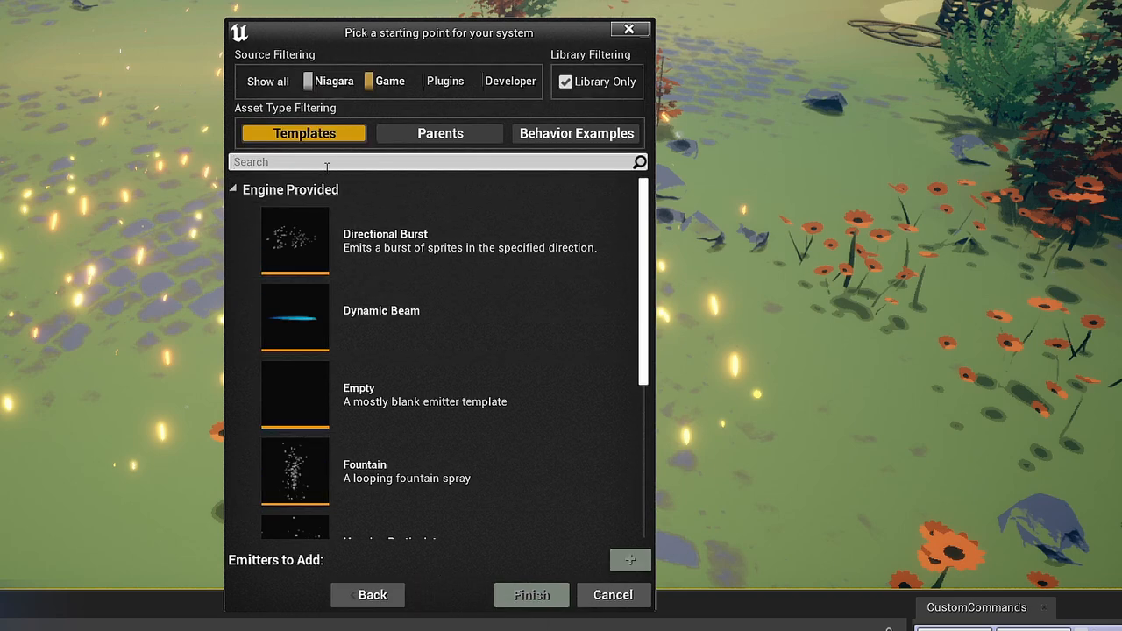
{"action": "type", "text": "tutorial"}
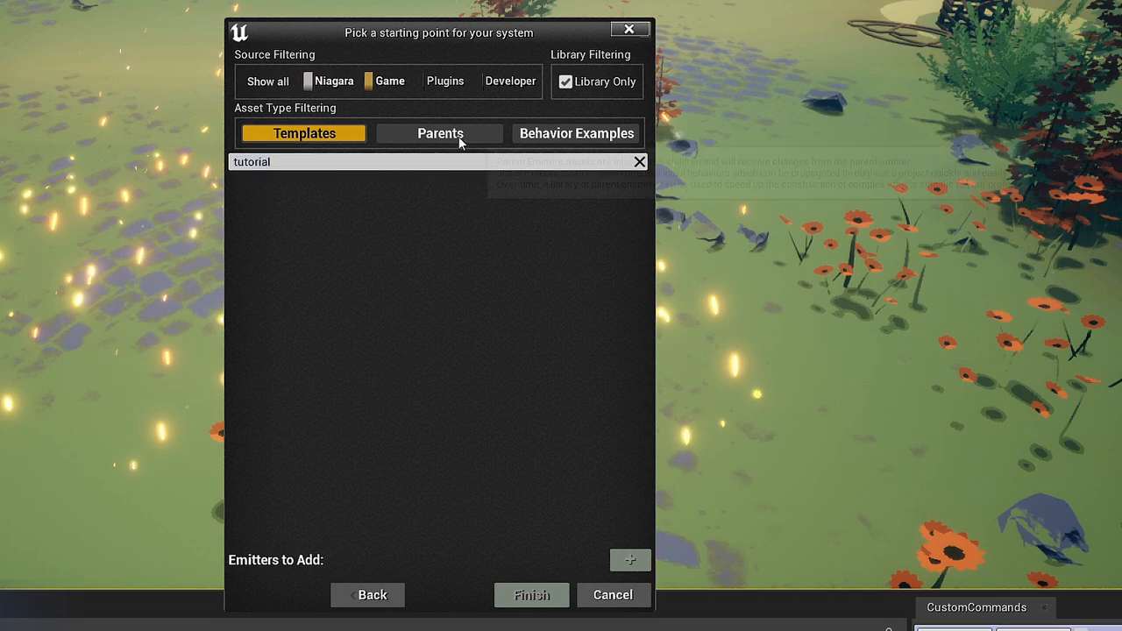
{"action": "left_click", "coordinate": [439, 134]}
{"action": "type", "text": "SpawnTesting"}
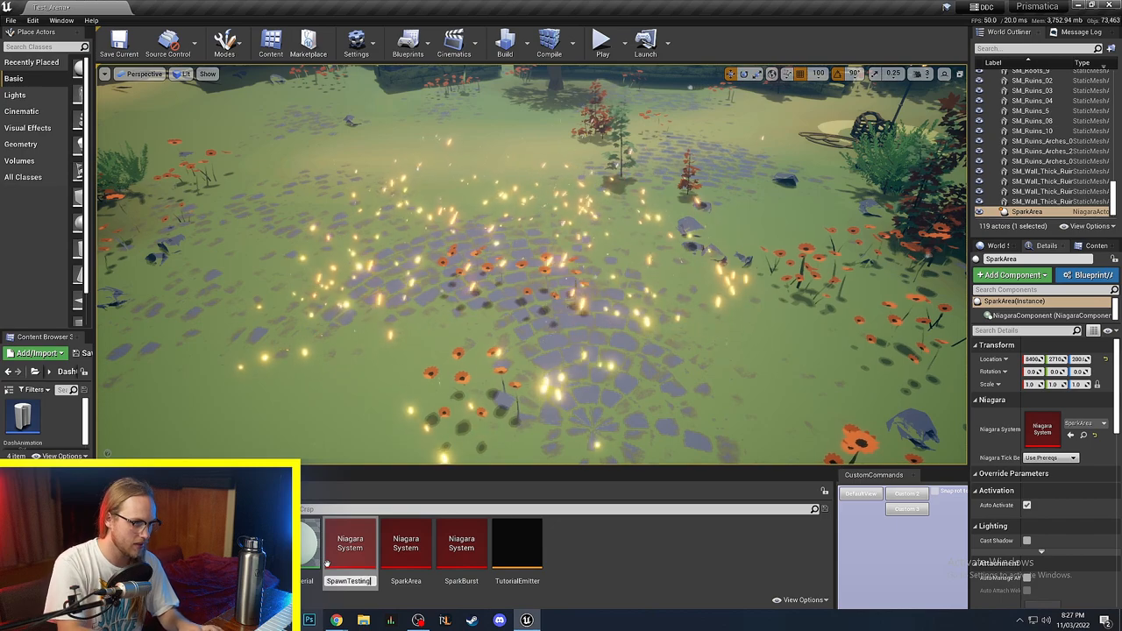
Step: Inspect TutorialEmitter's Emitter Update, Particle Spawn, Add Velocity and Apply Initial Forces modules
{"action": "double_click", "coordinate": [349, 544]}
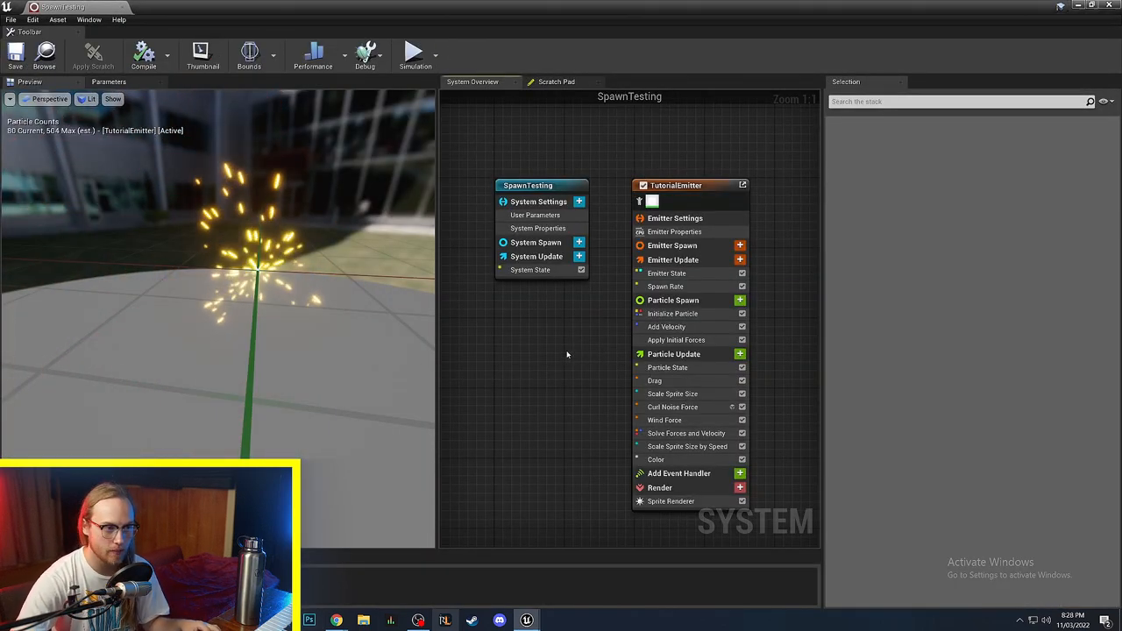
{"action": "left_click", "coordinate": [673, 245]}
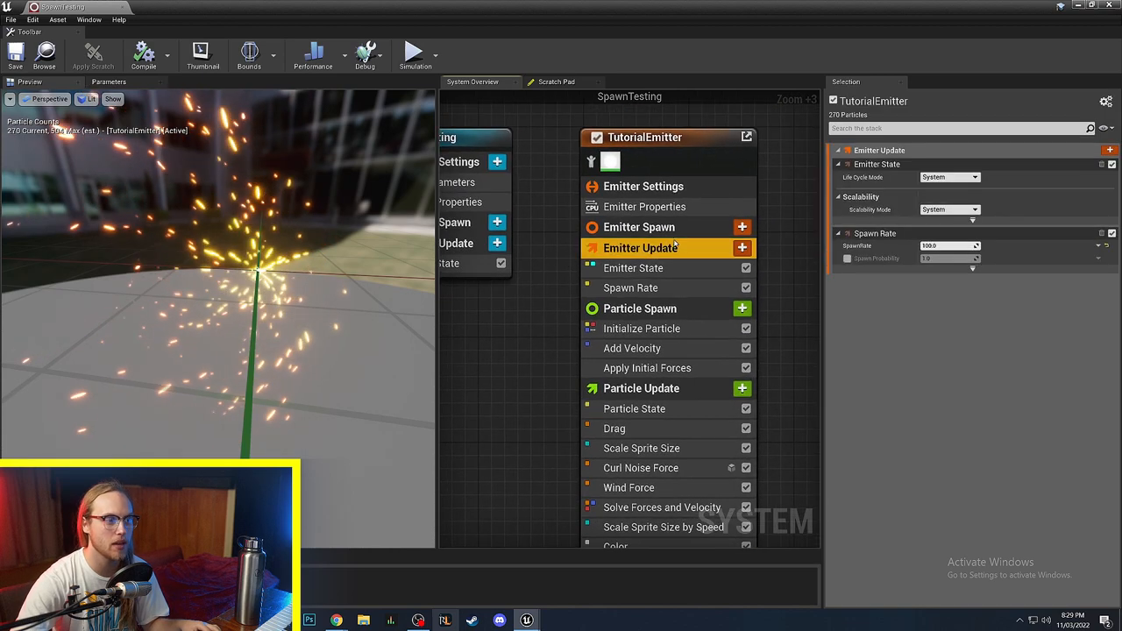
{"action": "mouse_move", "coordinate": [640, 247]}
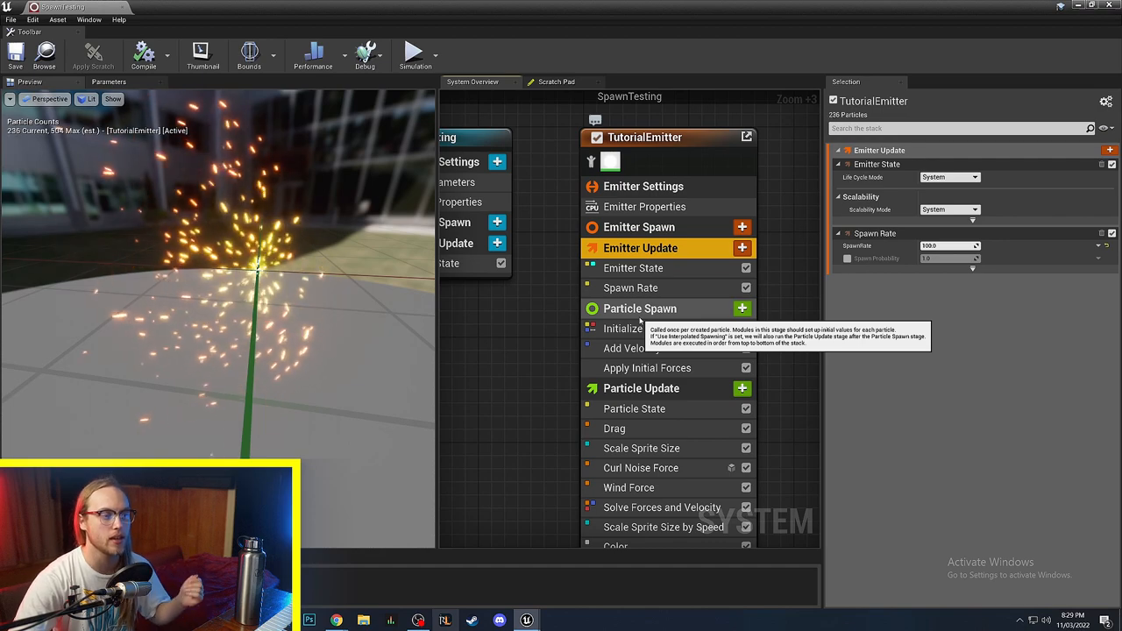
{"action": "left_click", "coordinate": [640, 309]}
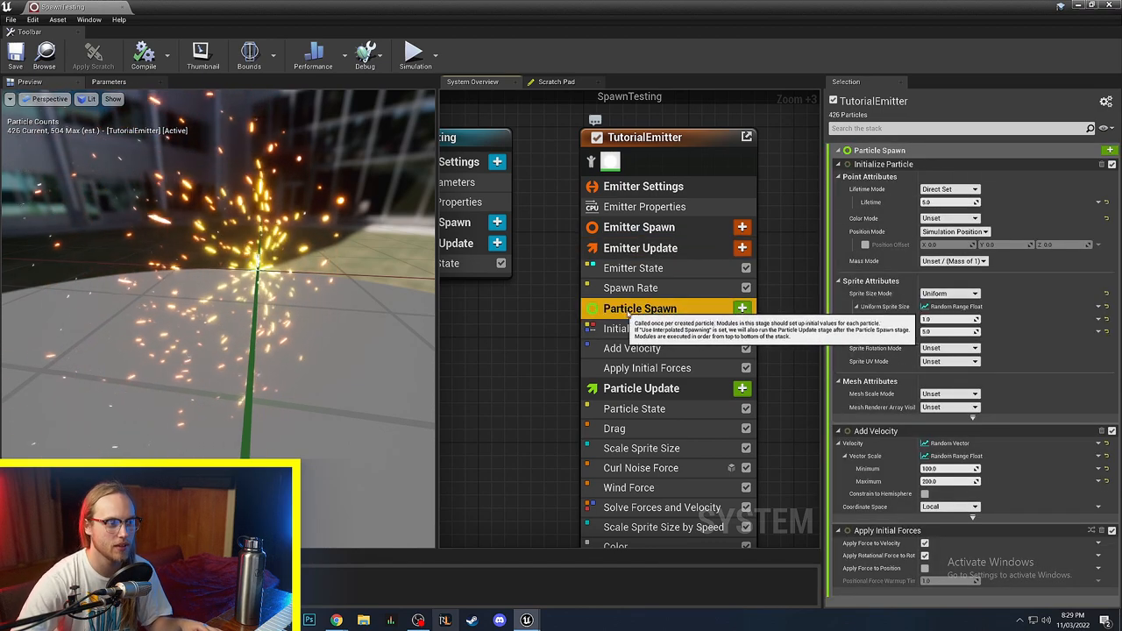
{"action": "left_click", "coordinate": [631, 347]}
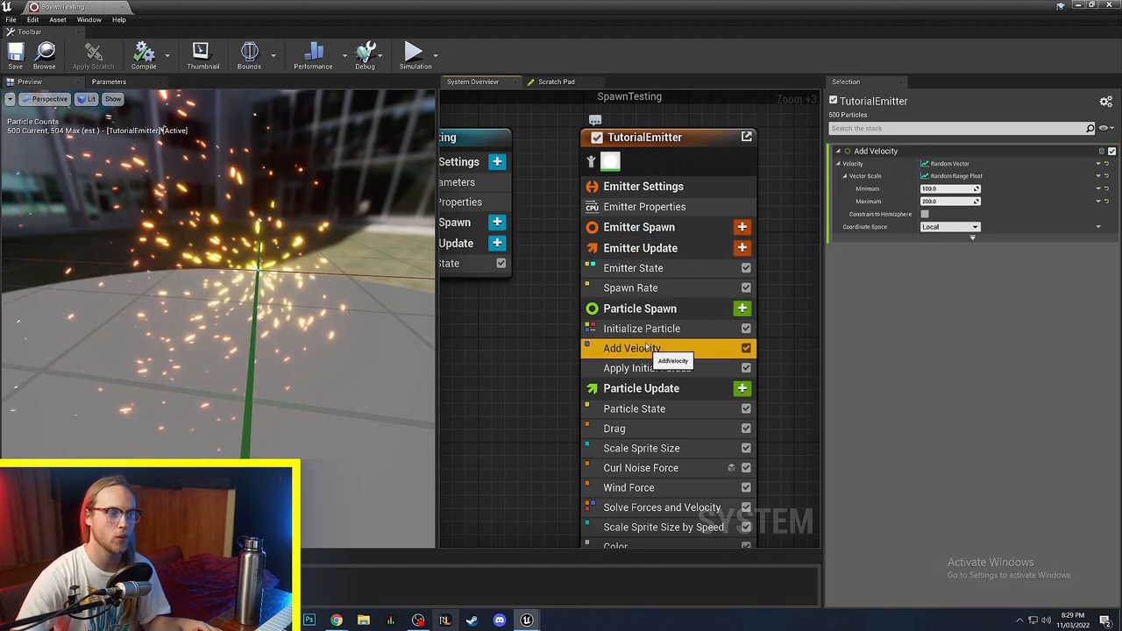
{"action": "left_click", "coordinate": [640, 308]}
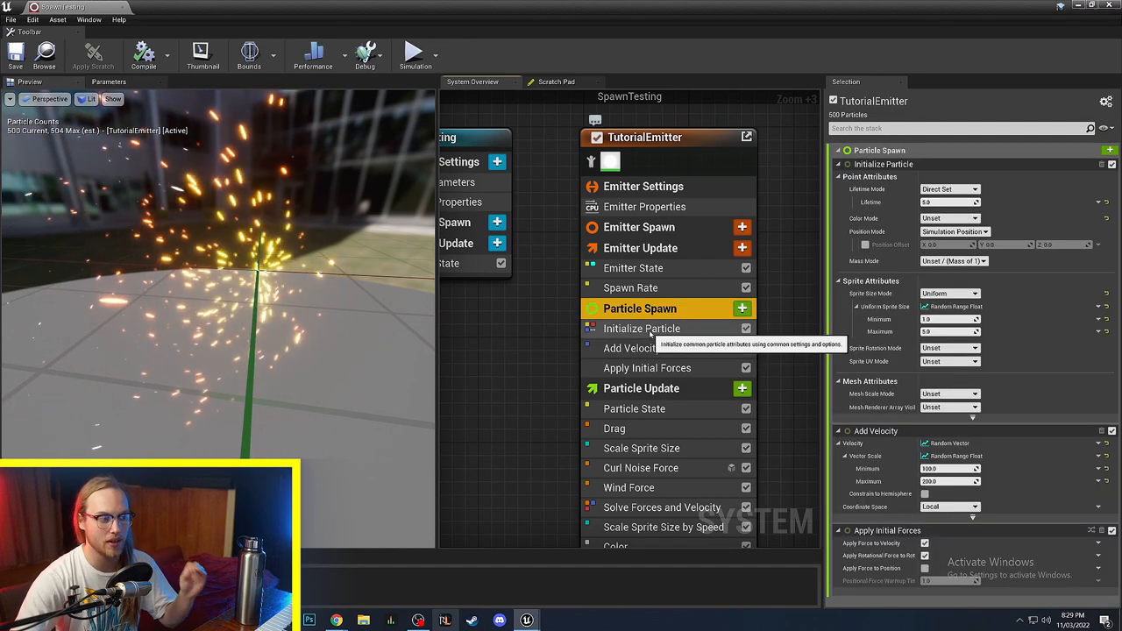
{"action": "left_click", "coordinate": [647, 368]}
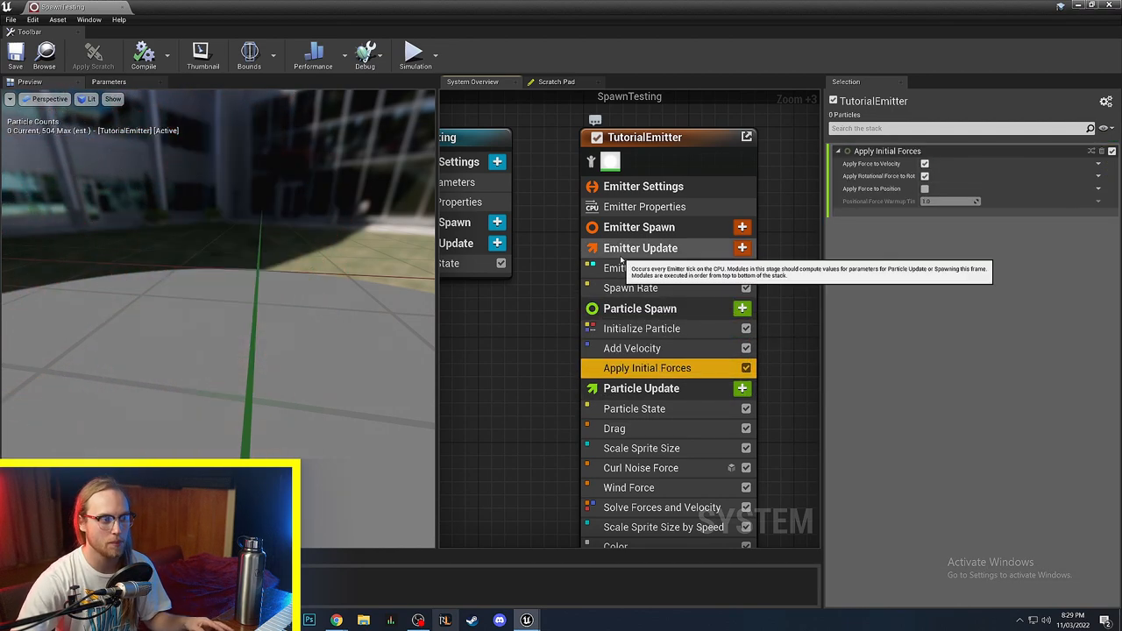
{"action": "left_click", "coordinate": [641, 247]}
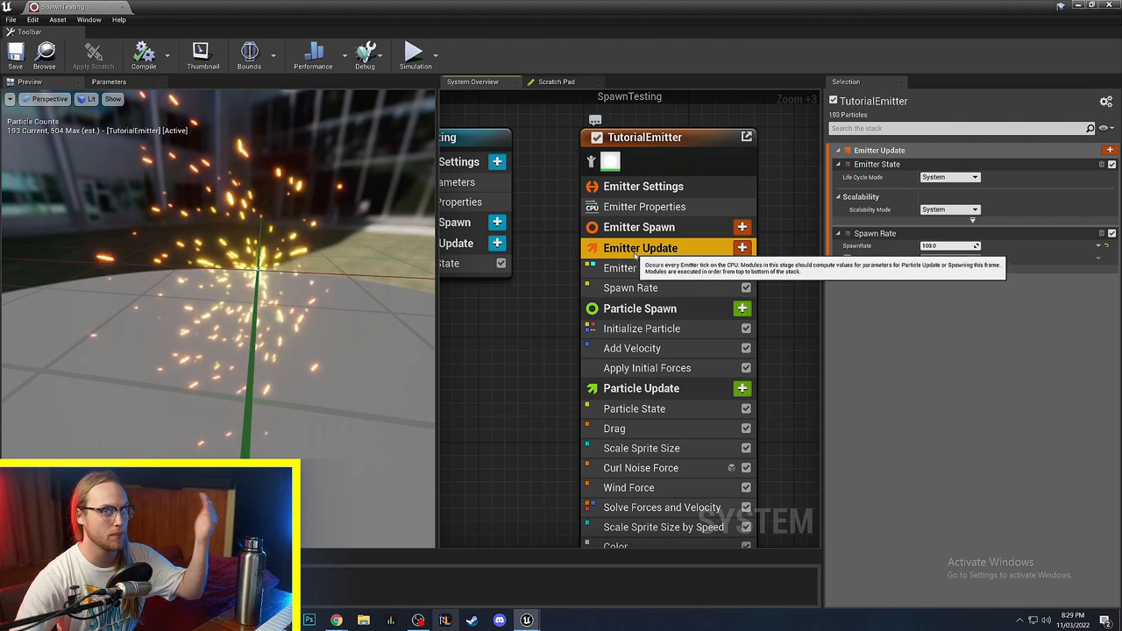
{"action": "mouse_move", "coordinate": [632, 287]}
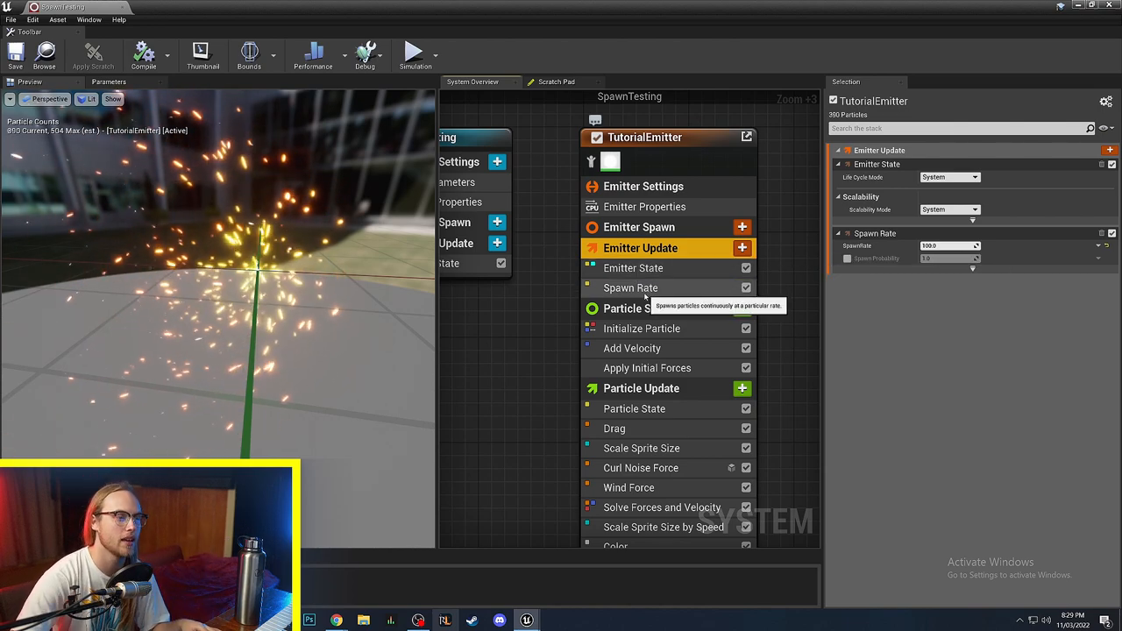
Step: Set the Spawn Rate module's SpawnRate to 10000.0
{"action": "left_click", "coordinate": [631, 288]}
{"action": "type", "text": "200"}
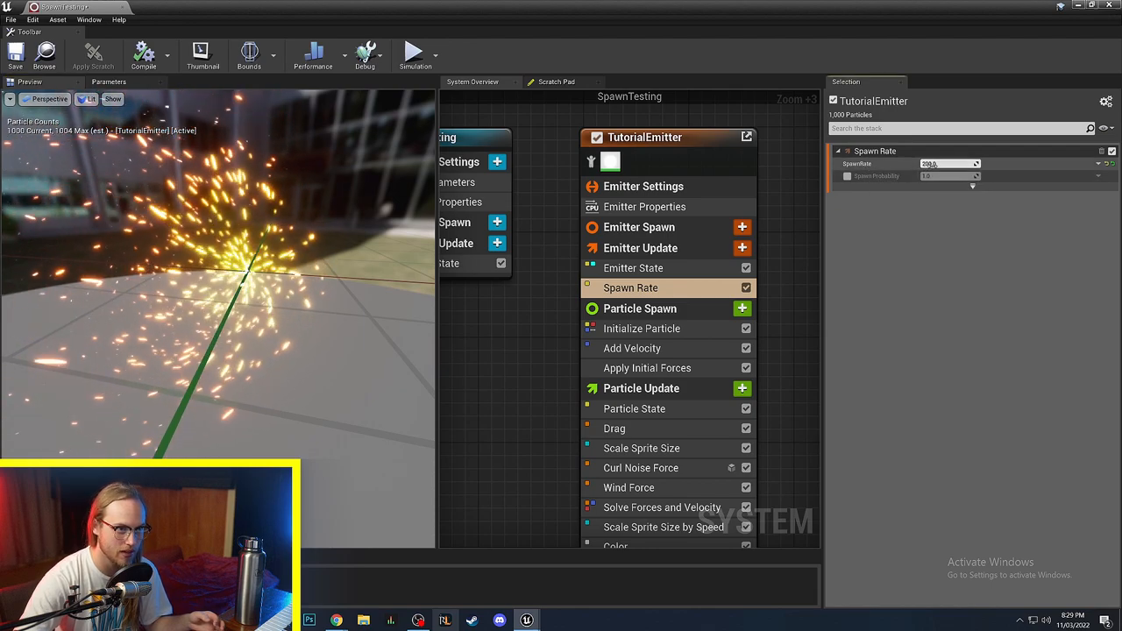
{"action": "type", "text": "10000.0"}
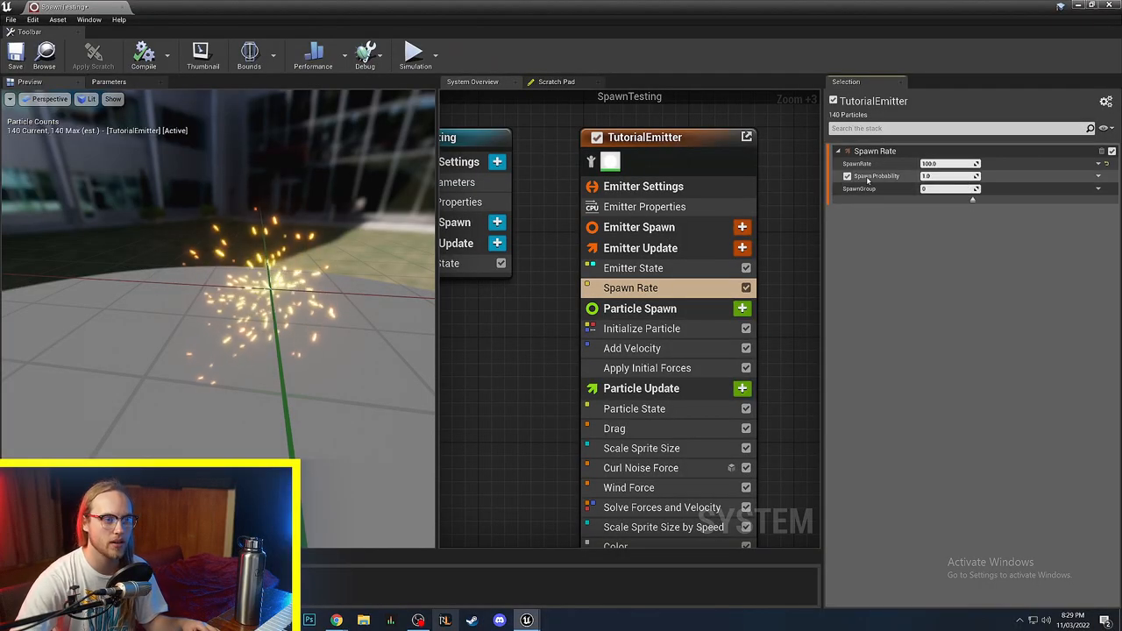
{"action": "mouse_move", "coordinate": [877, 175]}
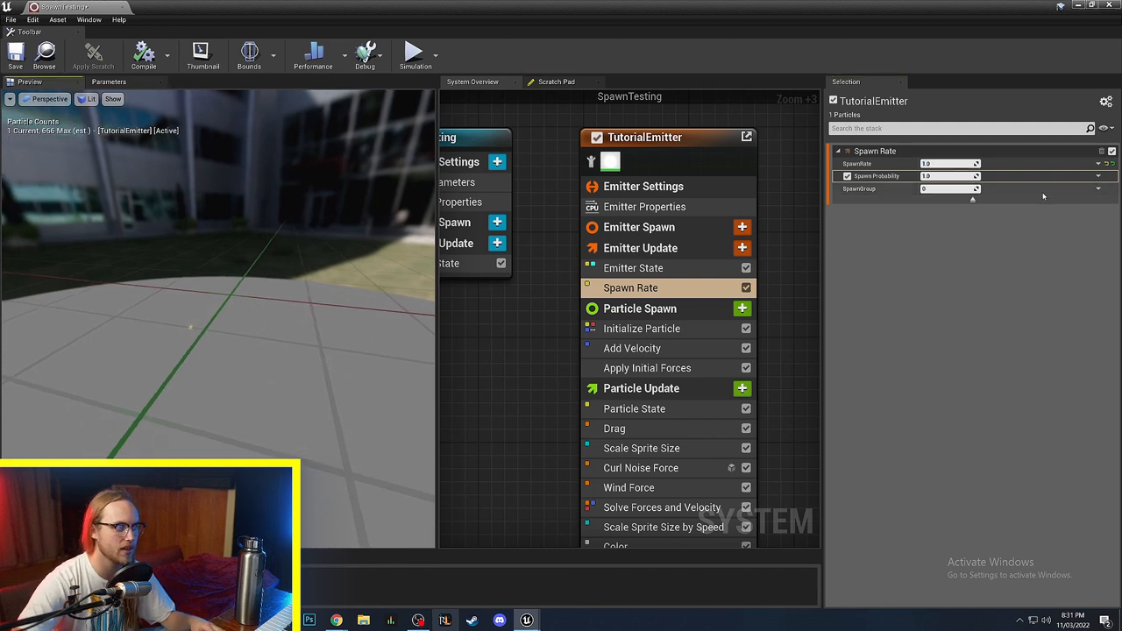
Step: Set SpawnRate to 10.0, Spawn Probability to 0.1, then SpawnRate to 100.0
{"action": "type", "text": "10.0"}
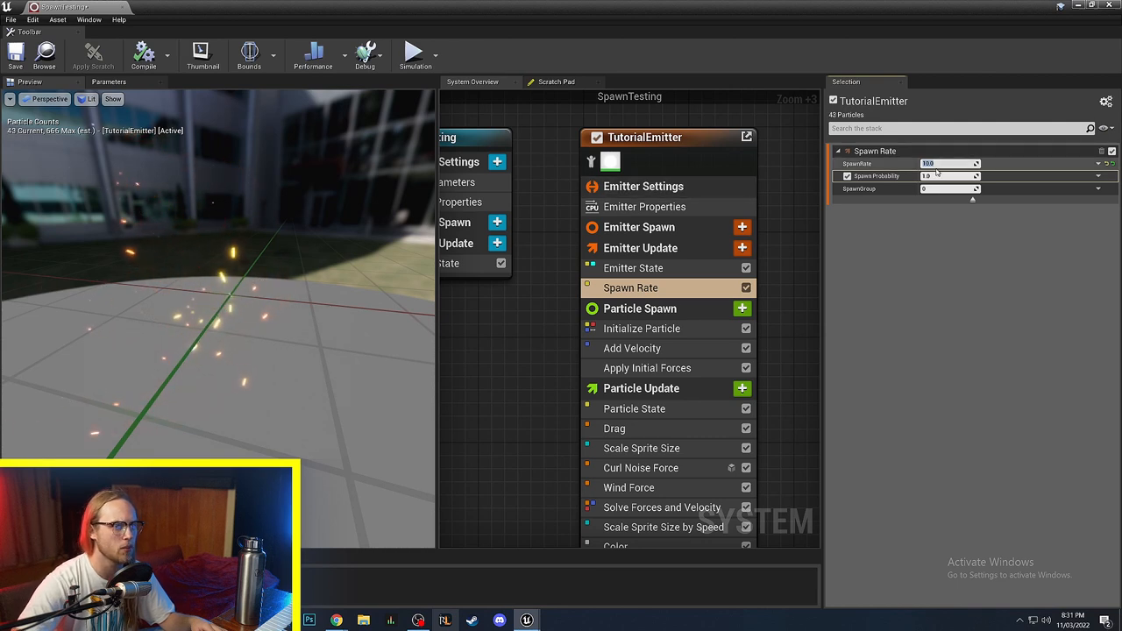
{"action": "type", "text": "0.1"}
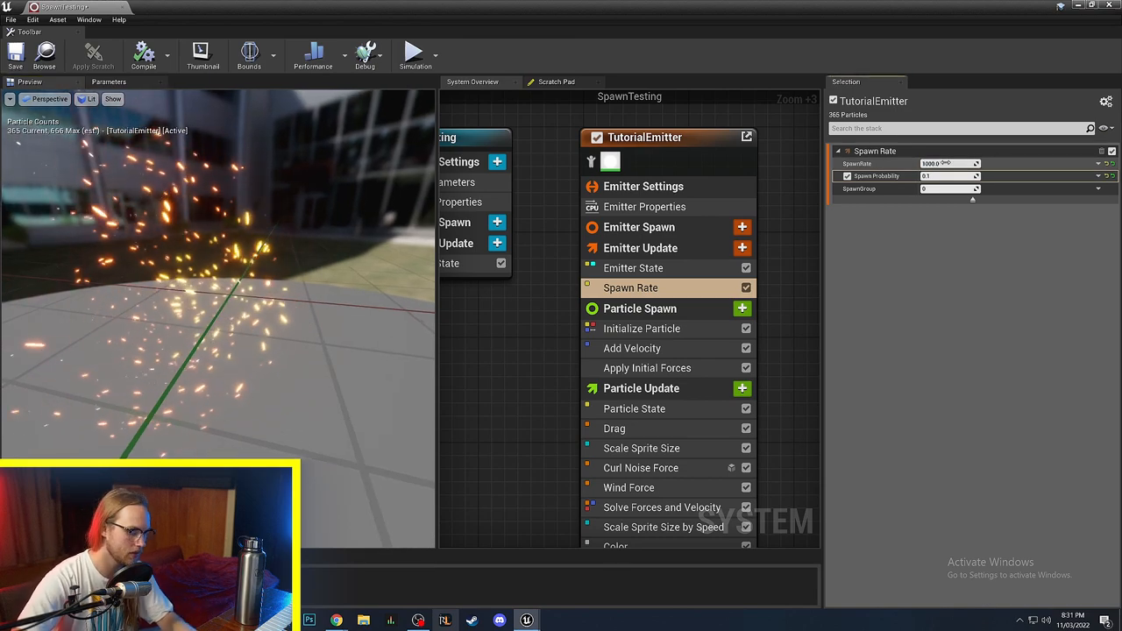
{"action": "type", "text": "100.0"}
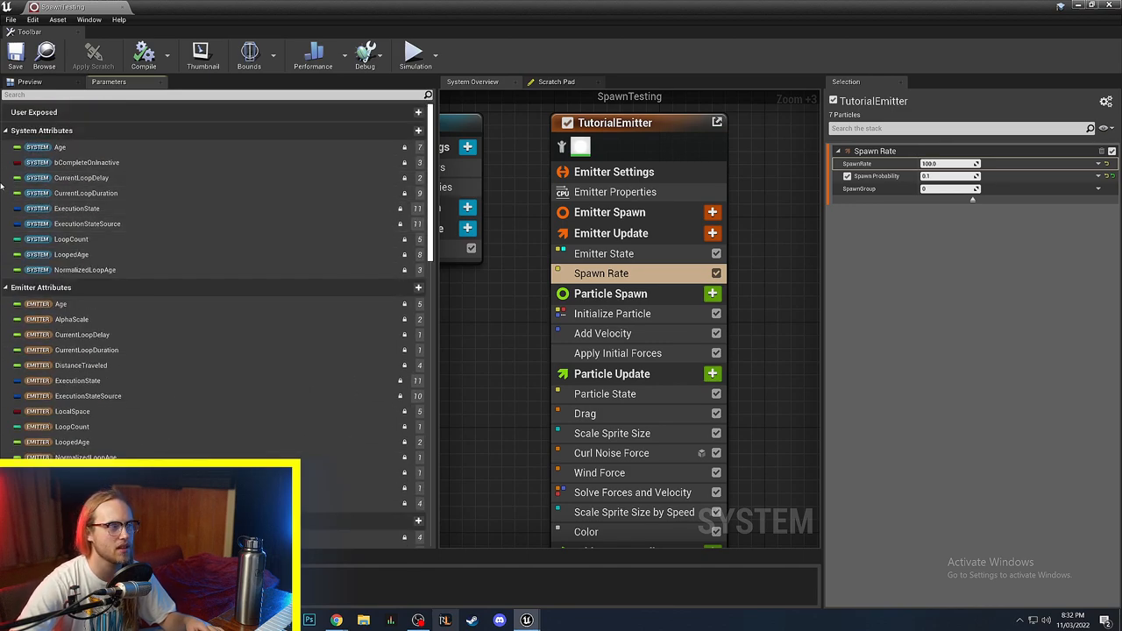
{"action": "mouse_move", "coordinate": [28, 82]}
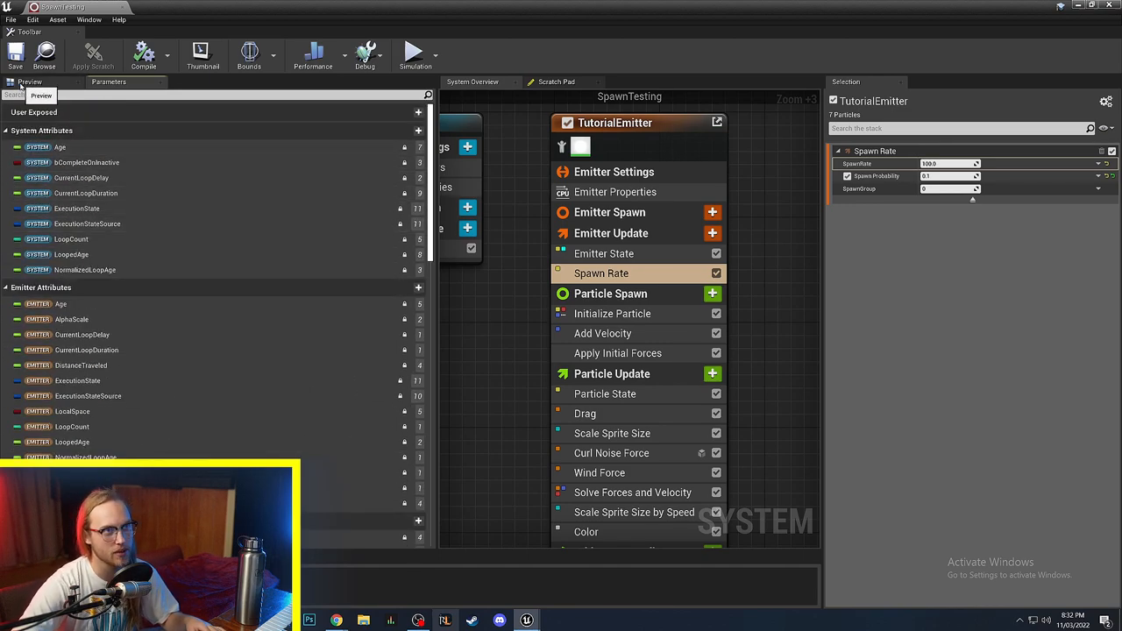
Step: Switch the left panel back to the particle Preview viewport
{"action": "left_click", "coordinate": [30, 83]}
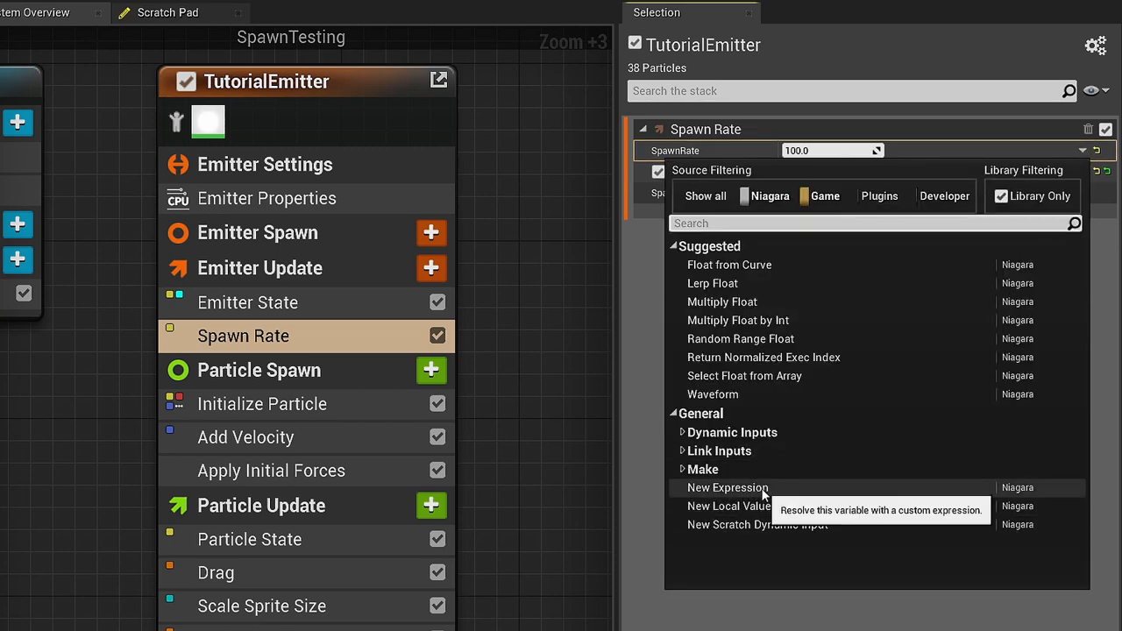
{"action": "mouse_move", "coordinate": [730, 265]}
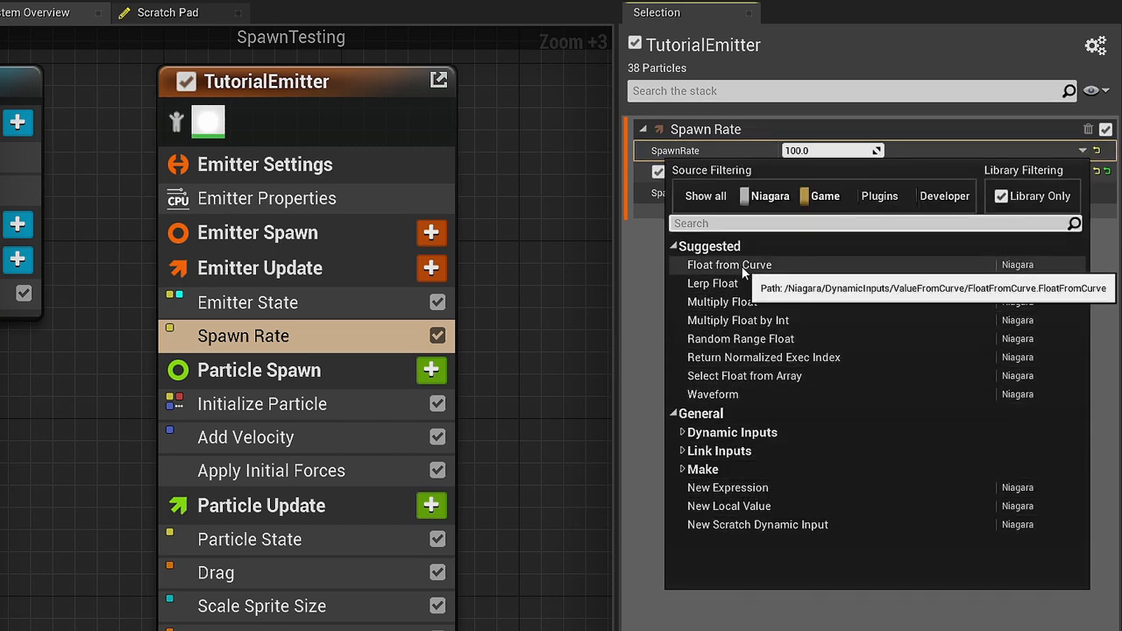
Step: Drive the SpawnRate input with a Float from Curve
{"action": "left_click", "coordinate": [729, 265]}
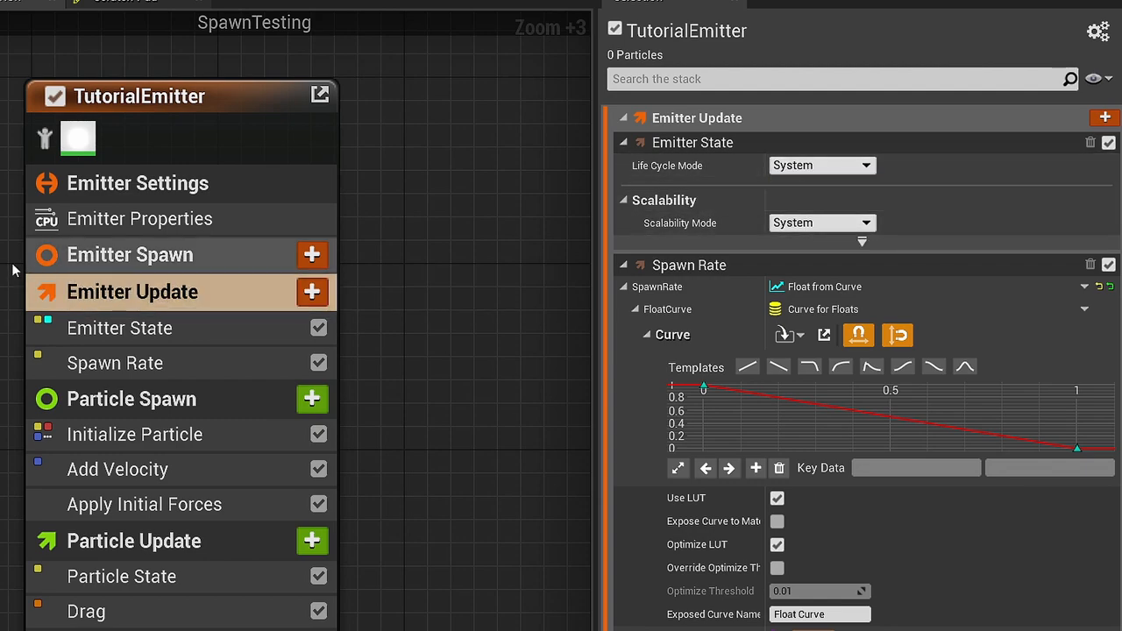
Step: Review the system spawn and update stages and the emitter's Life Cycle Mode choices
{"action": "left_click", "coordinate": [125, 288]}
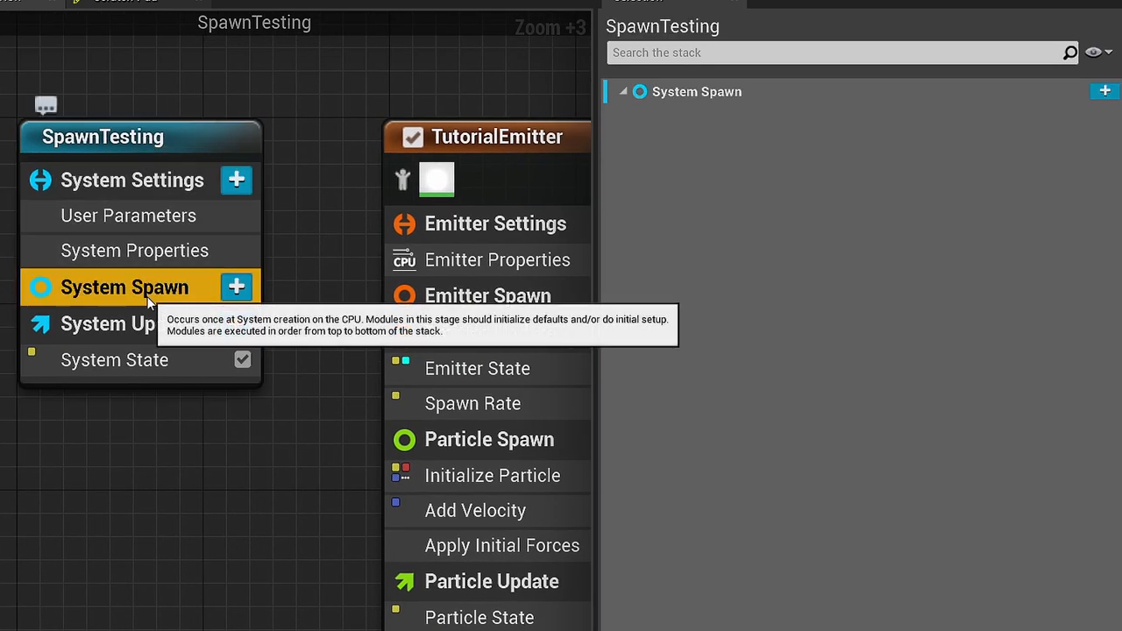
{"action": "left_click", "coordinate": [124, 322]}
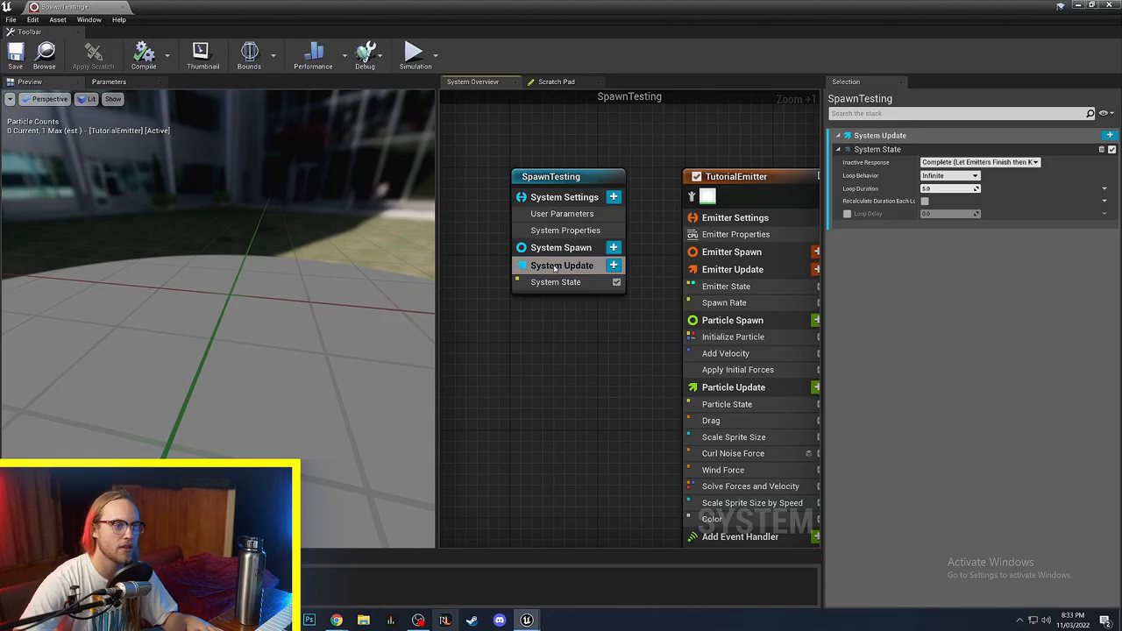
{"action": "left_click", "coordinate": [561, 264]}
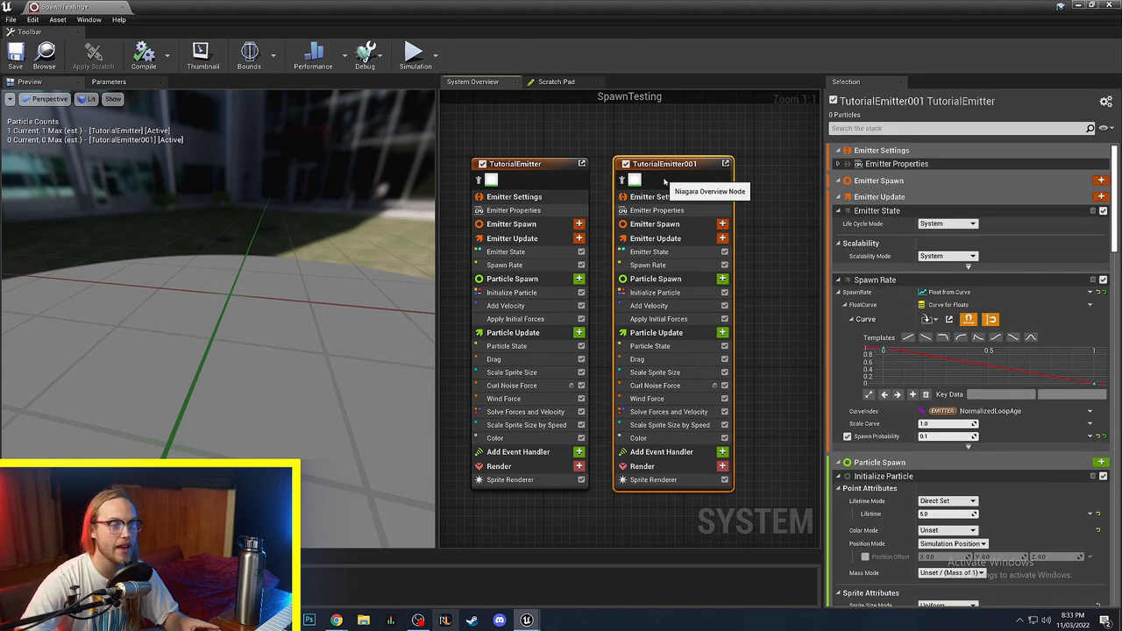
{"action": "left_click", "coordinate": [947, 224]}
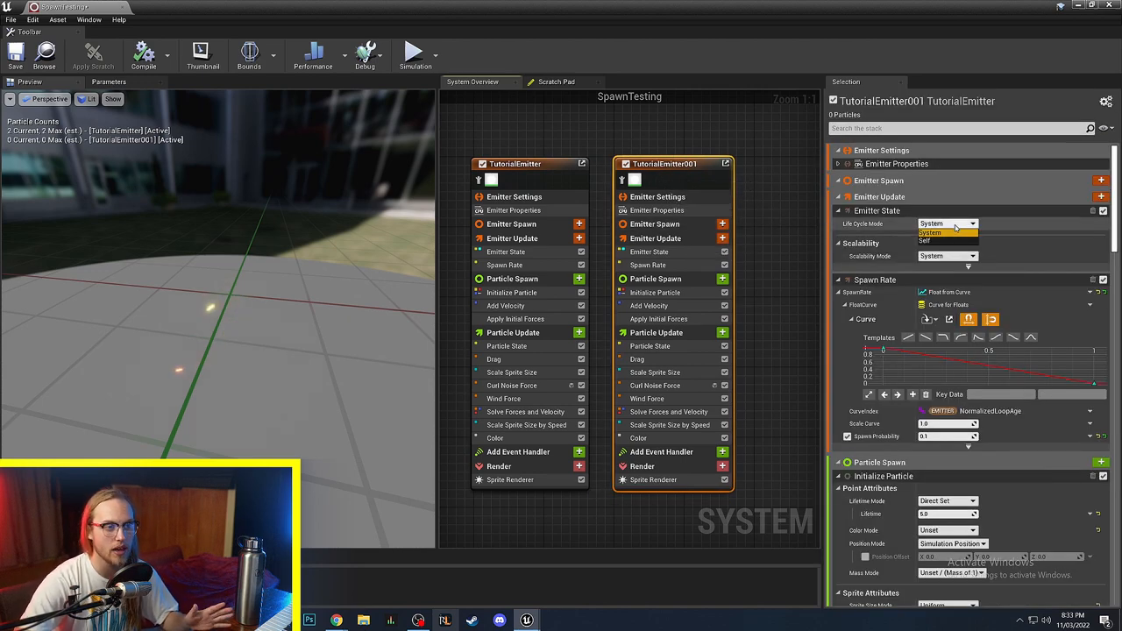
{"action": "left_click", "coordinate": [943, 242]}
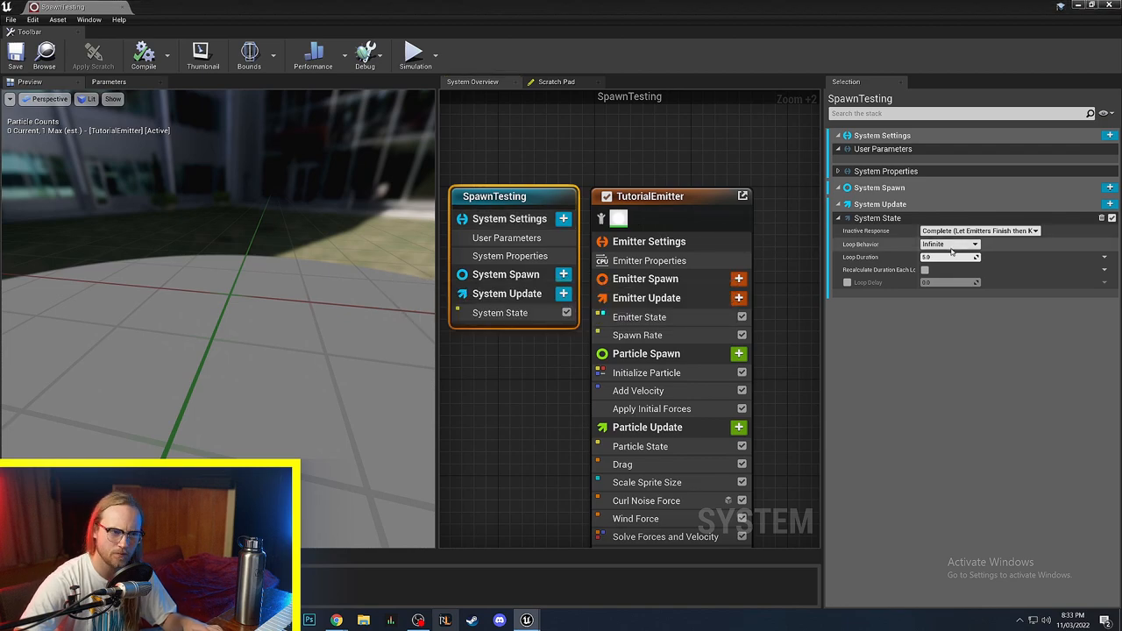
Step: Review the Loop Behavior options (Infinite/Once/Multiple) and deselect the system node
{"action": "left_click", "coordinate": [951, 244]}
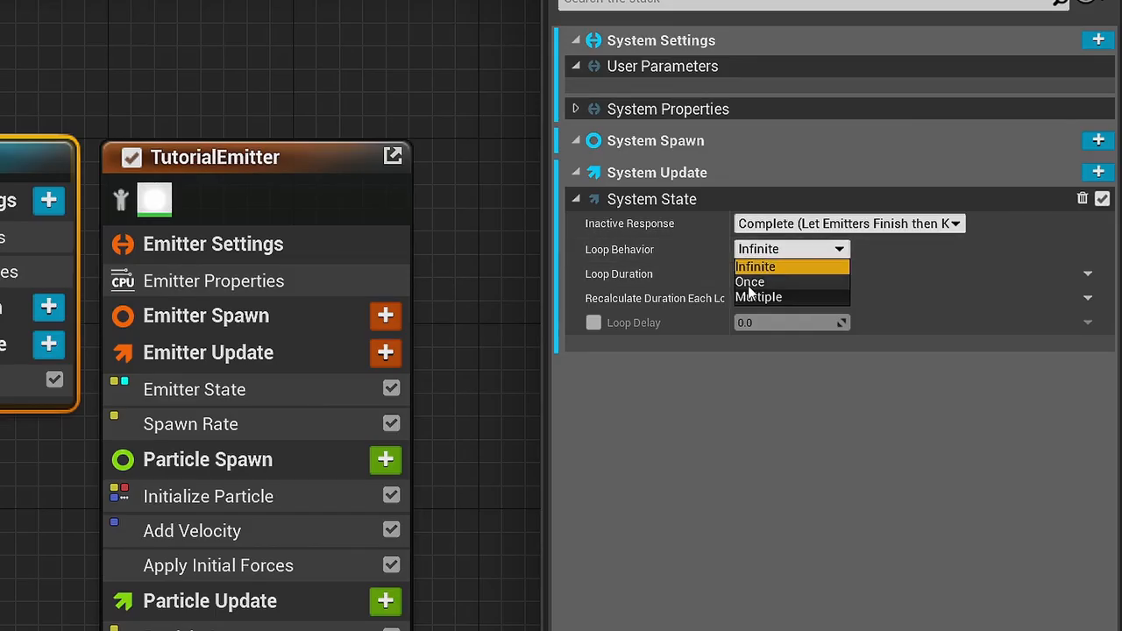
{"action": "left_click", "coordinate": [754, 267]}
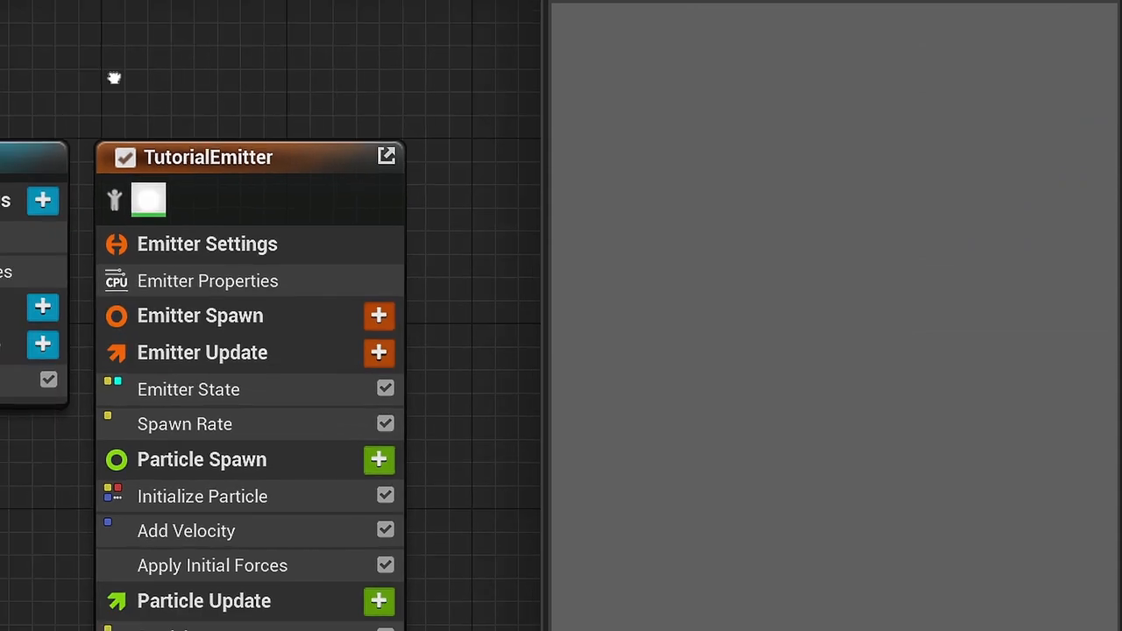
Step: Show the emitter's spawn rate curve and zoom to fit all its keys
{"action": "left_click", "coordinate": [184, 425]}
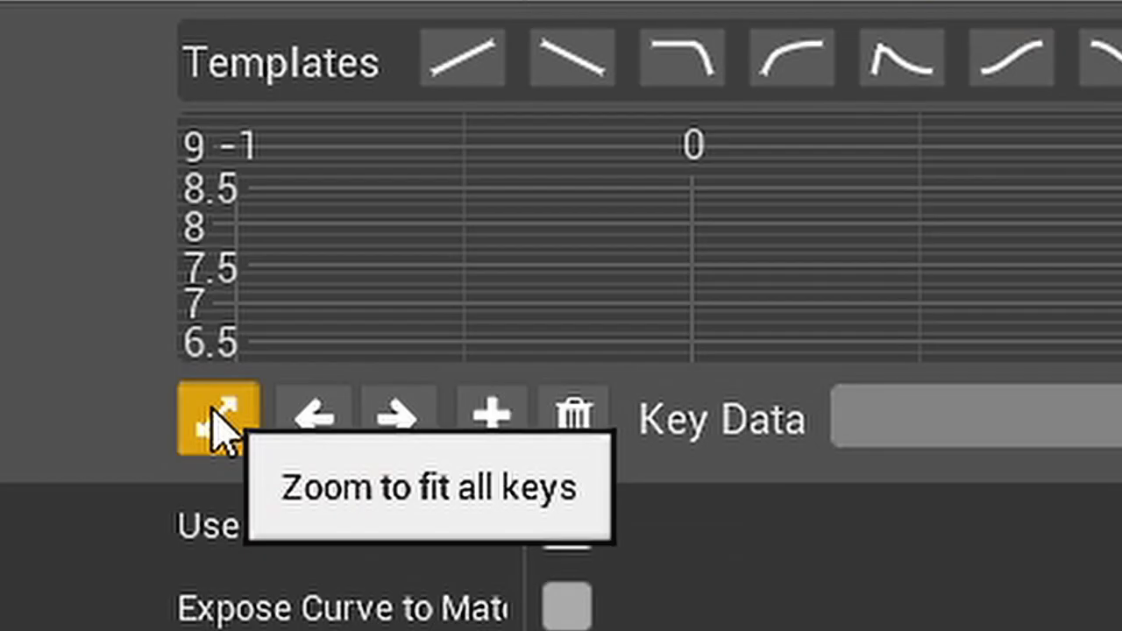
{"action": "left_click", "coordinate": [218, 418]}
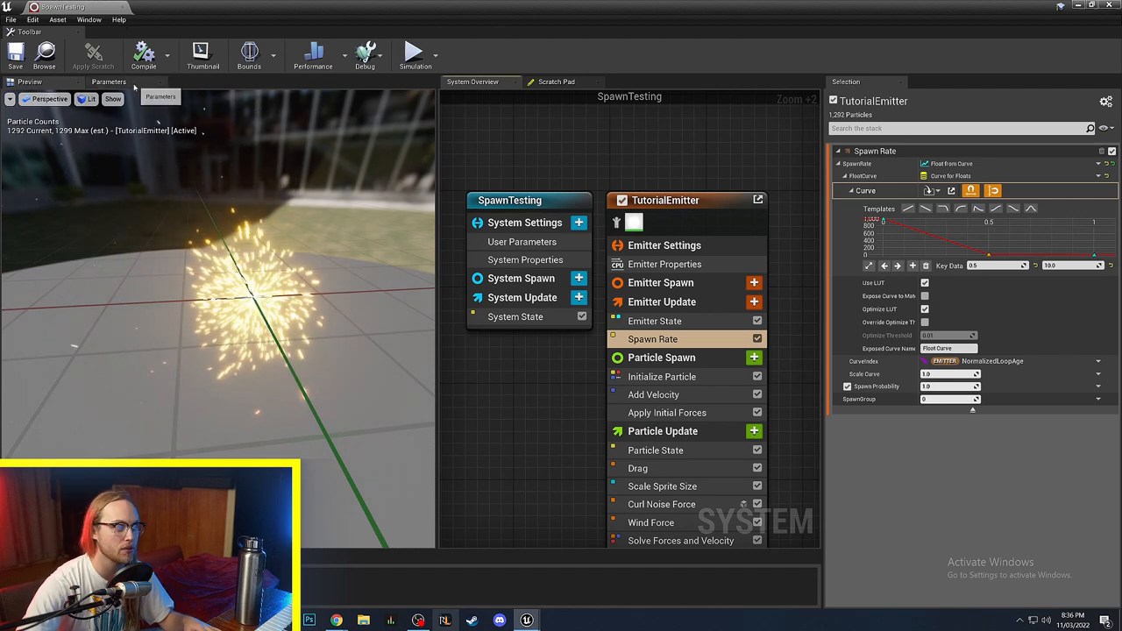
Step: Add a new user-exposed float parameter to the system from the Parameters panel
{"action": "left_click", "coordinate": [109, 82]}
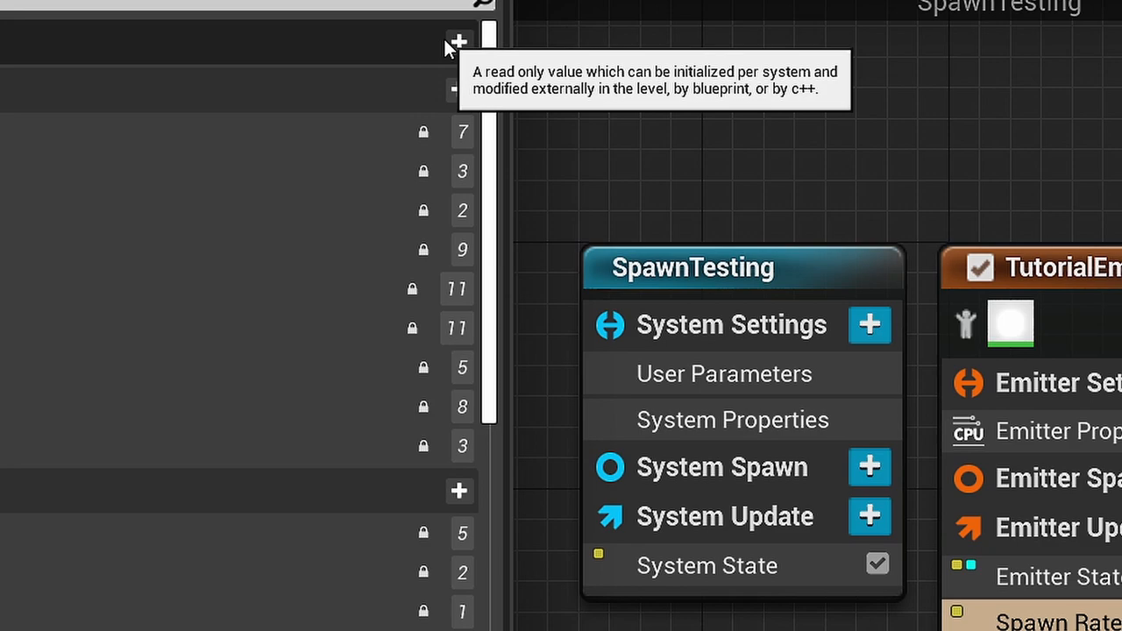
{"action": "left_click", "coordinate": [458, 42]}
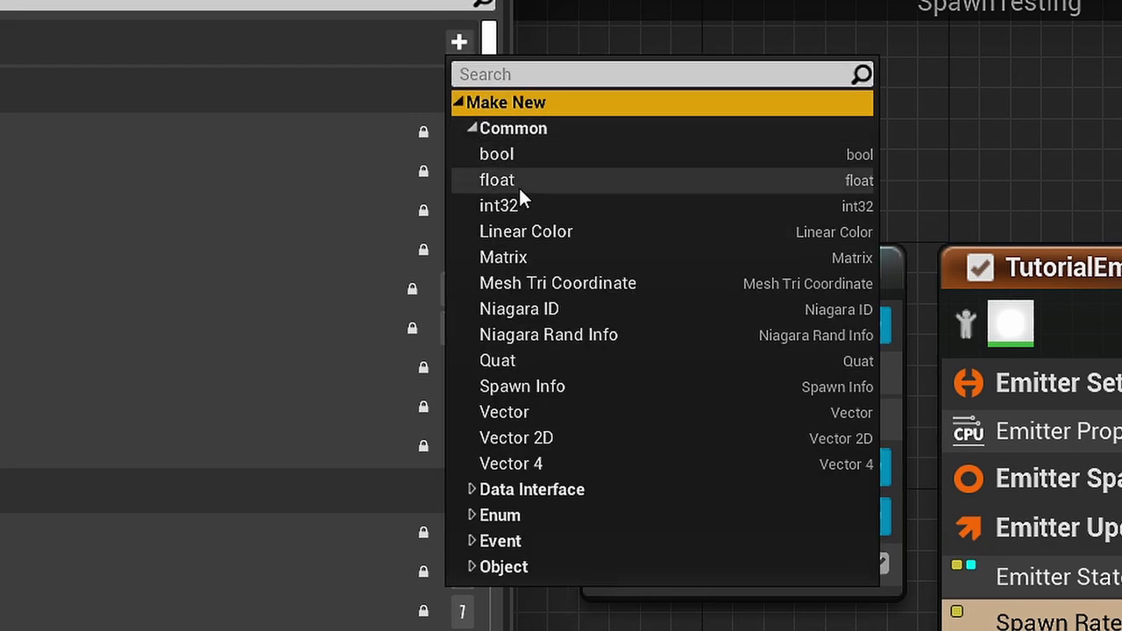
{"action": "mouse_move", "coordinate": [522, 190]}
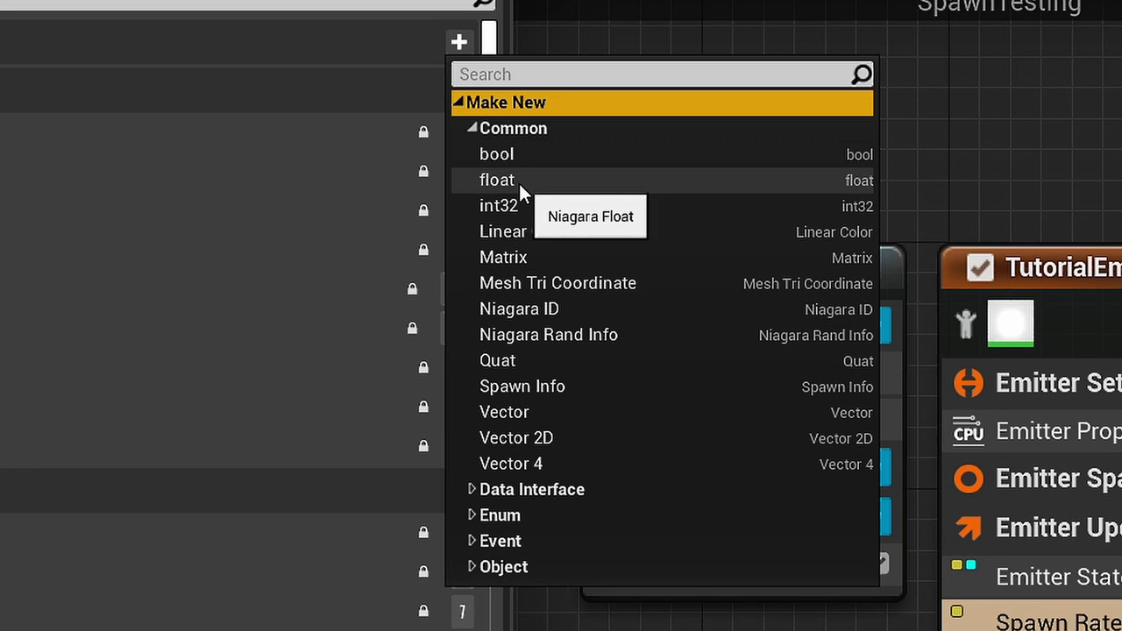
{"action": "left_click", "coordinate": [498, 179]}
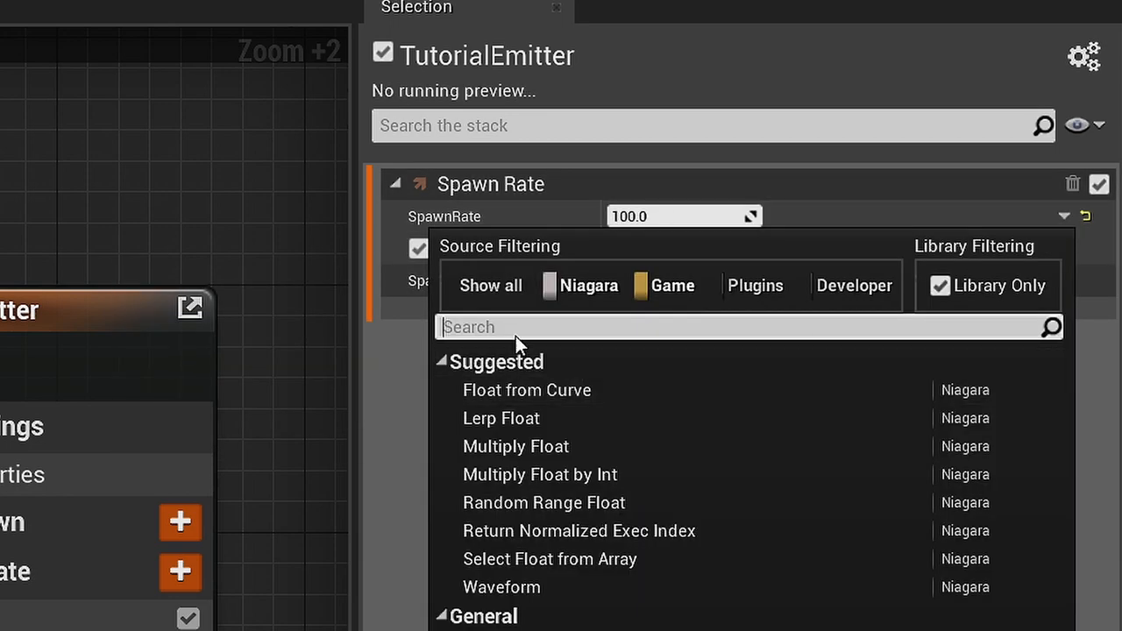
Step: Link the emitter's Spawn Rate input to the User SpawnRate parameter
{"action": "type", "text": "spawn"}
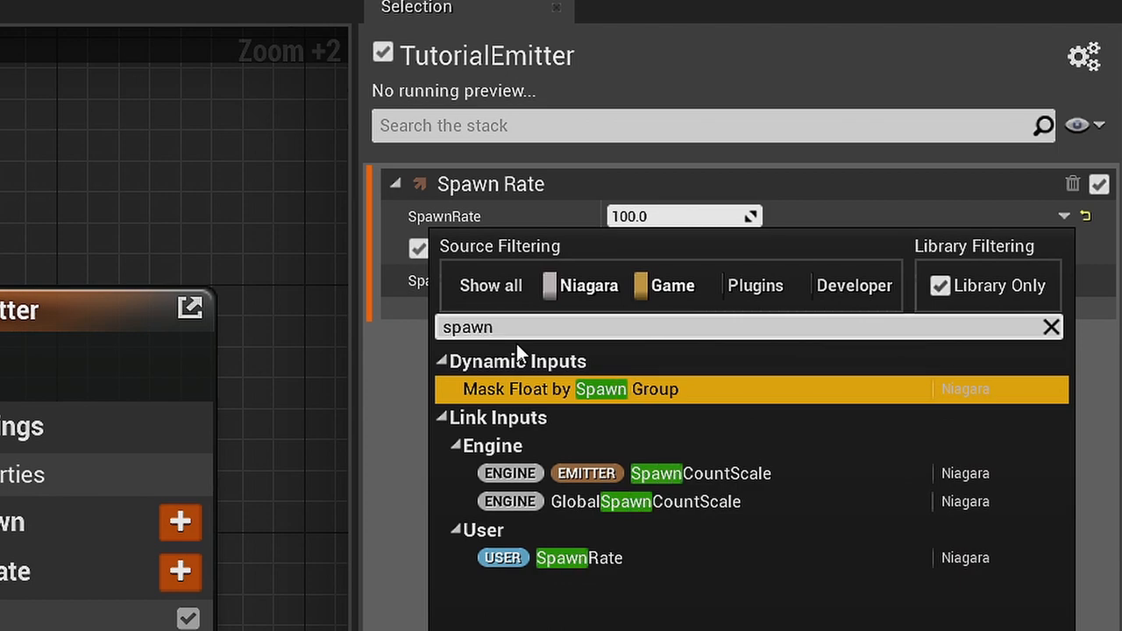
{"action": "left_click", "coordinate": [578, 558]}
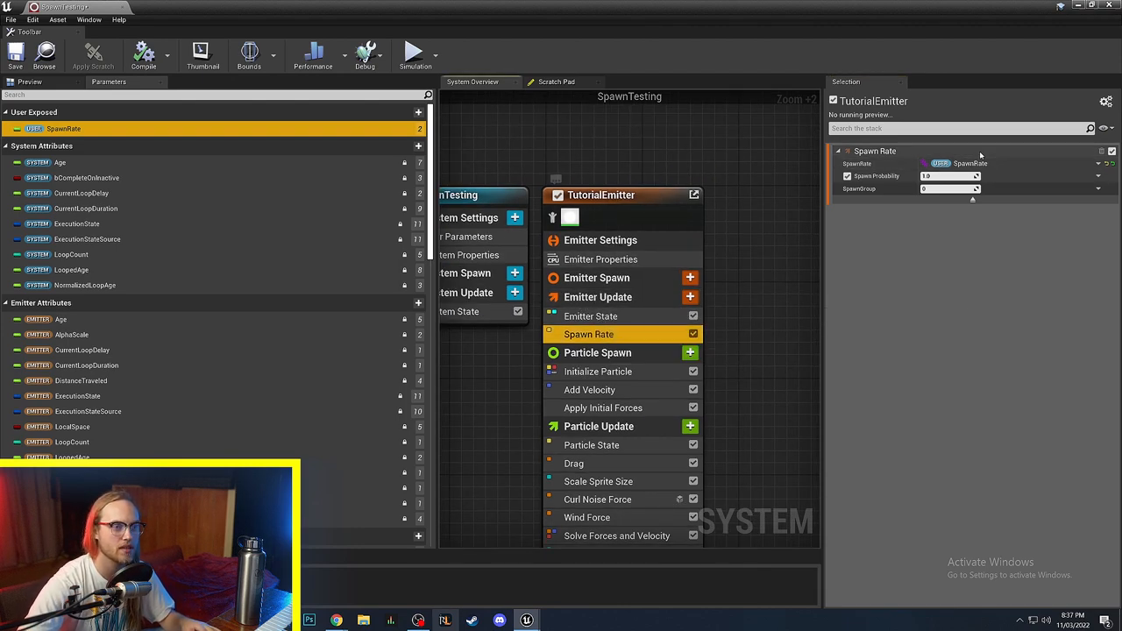
{"action": "mouse_move", "coordinate": [964, 164]}
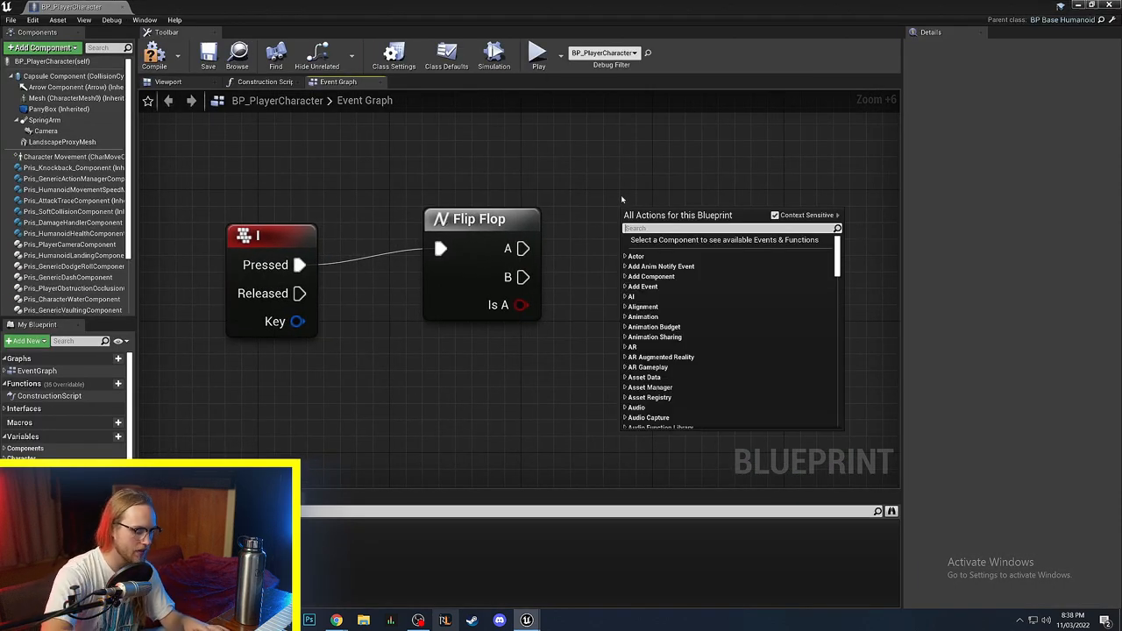
Step: Add a Spawn System at Location node with SpawnTesting as its System Template
{"action": "type", "text": "spawn system tal"}
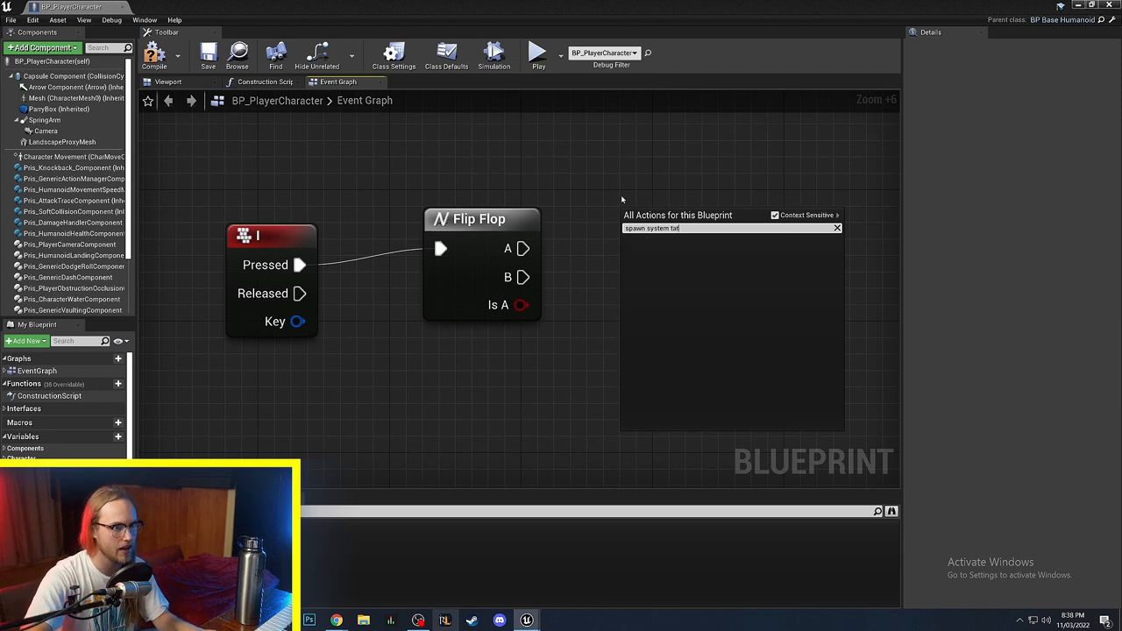
{"action": "left_click", "coordinate": [684, 228]}
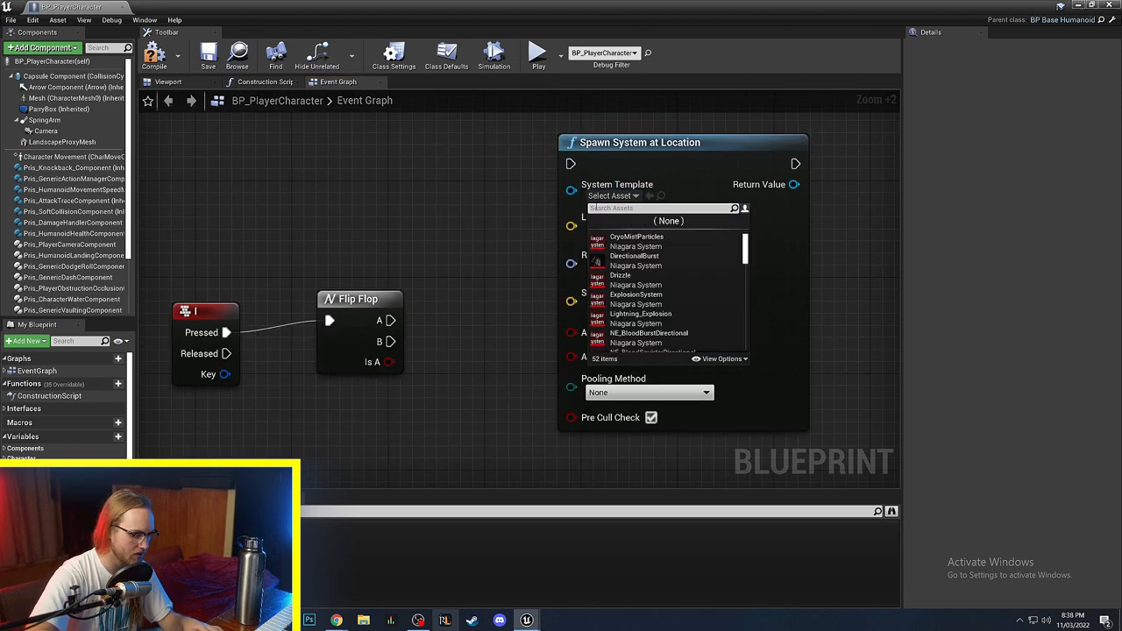
{"action": "type", "text": "spawnte"}
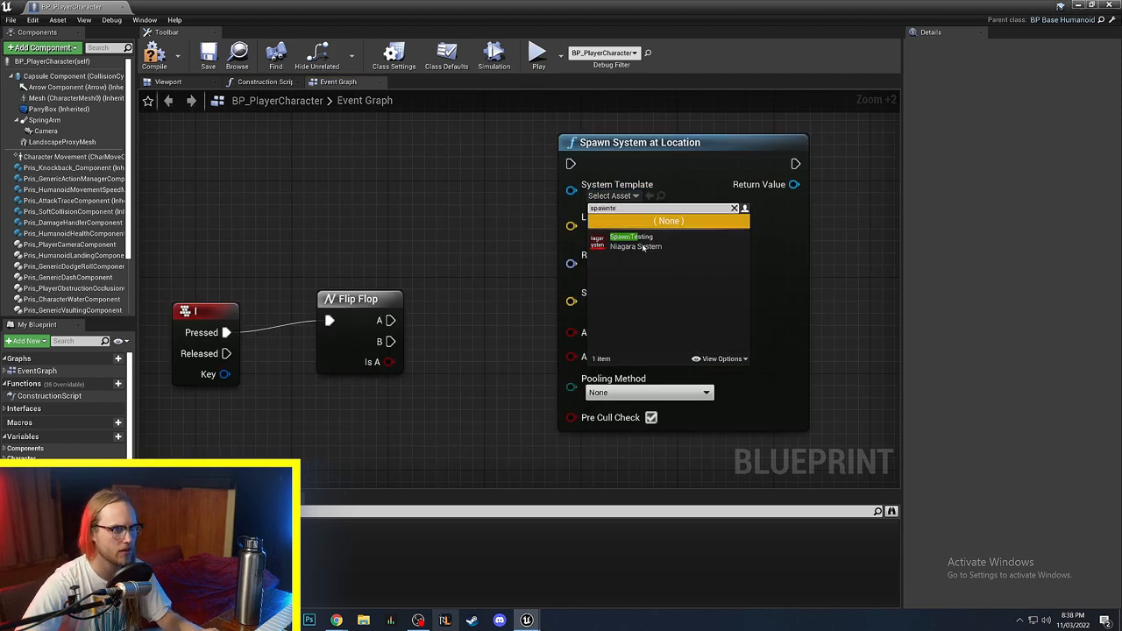
{"action": "left_click", "coordinate": [631, 236]}
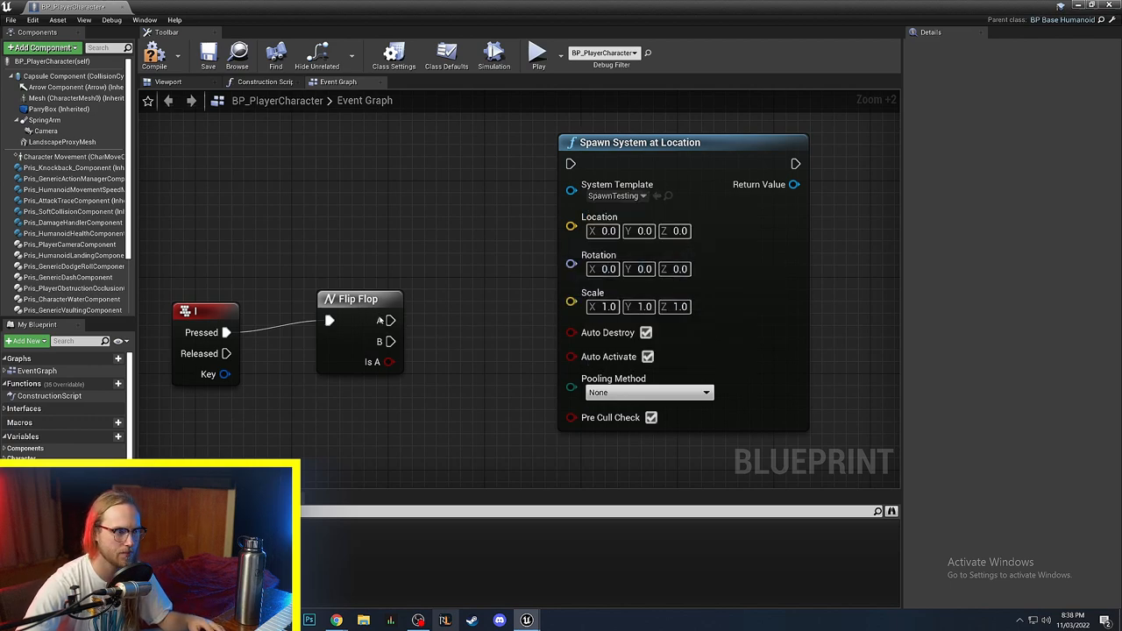
{"action": "scroll", "scroll_direction": "down", "scroll_amount": 3}
{"action": "type", "text": "set niagara float"}
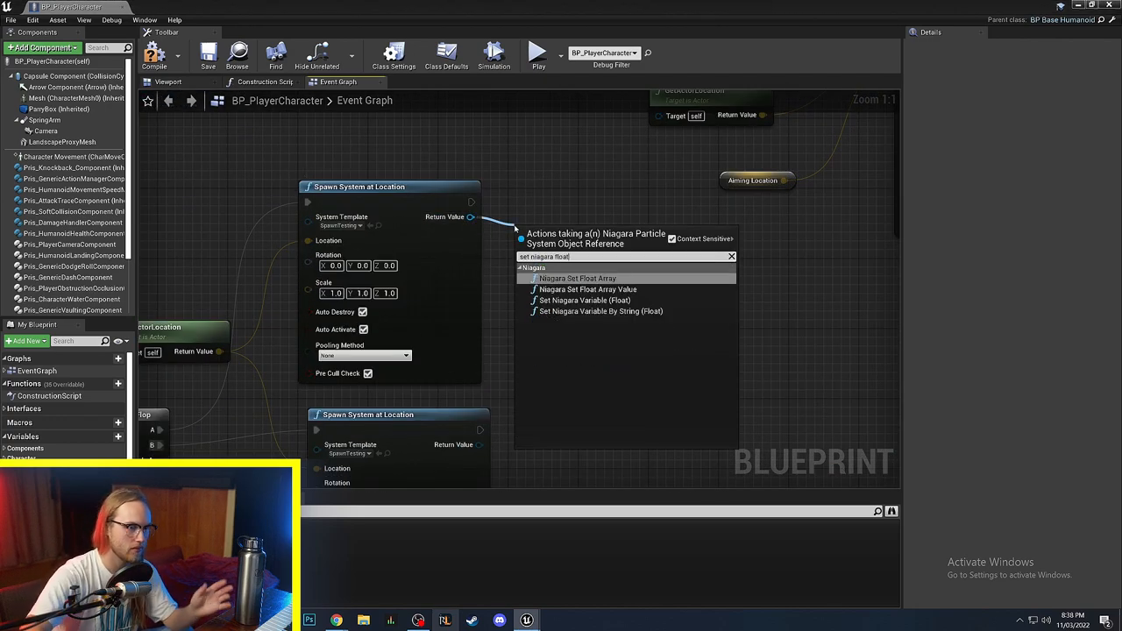
{"action": "mouse_move", "coordinate": [583, 300]}
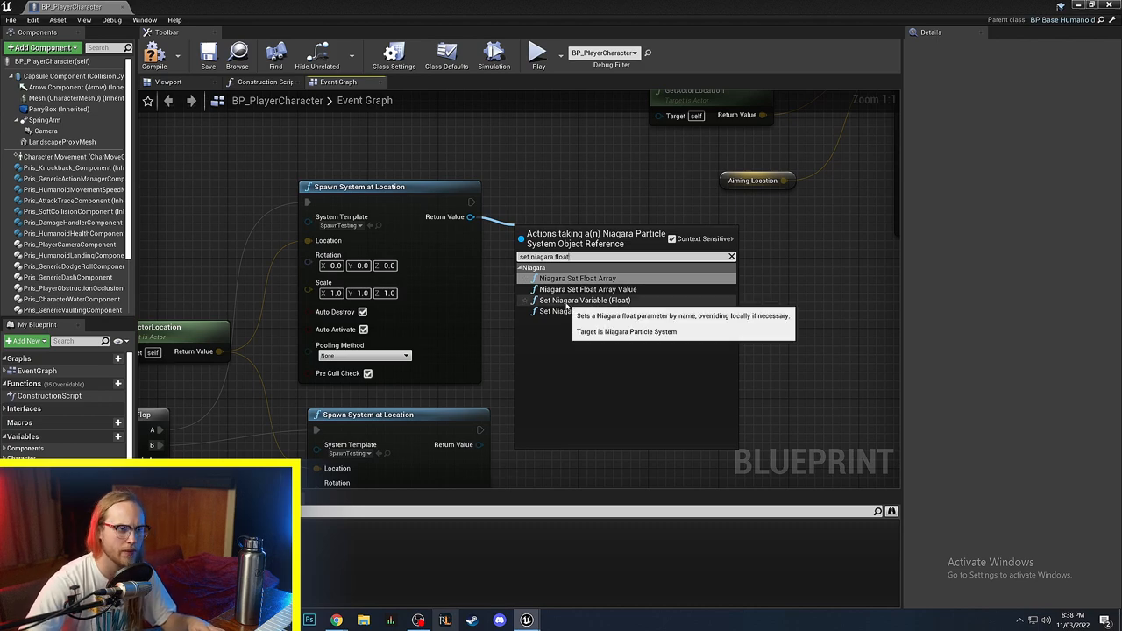
Step: Add a Set Niagara Variable (Float) node setting SpawnRate with an In Value of 1
{"action": "left_click", "coordinate": [585, 299]}
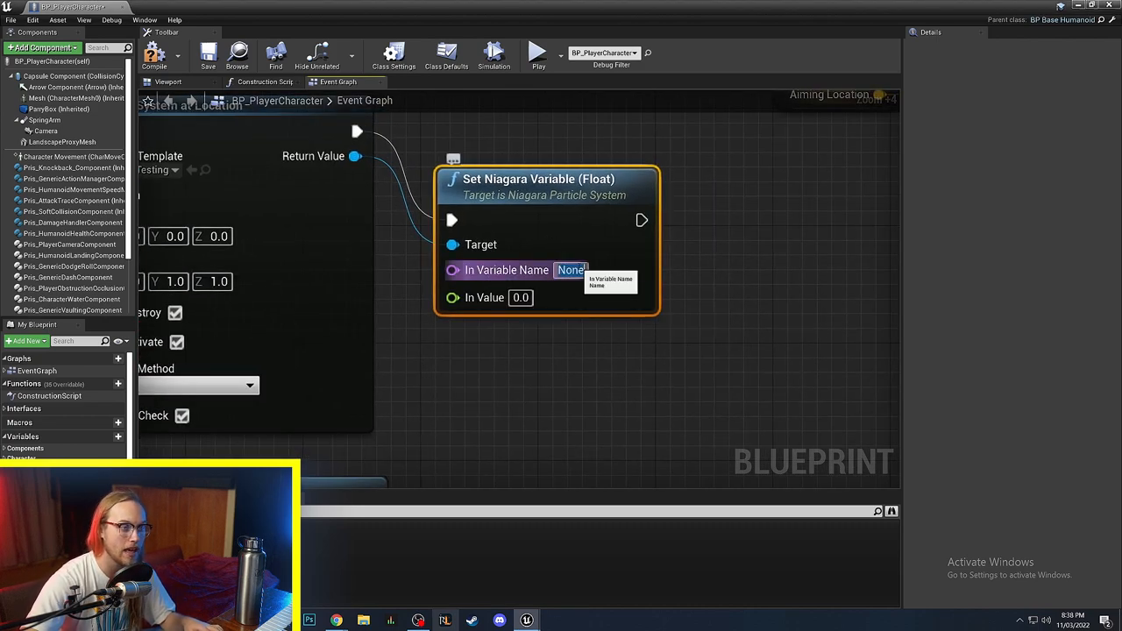
{"action": "type", "text": "SpawnRate"}
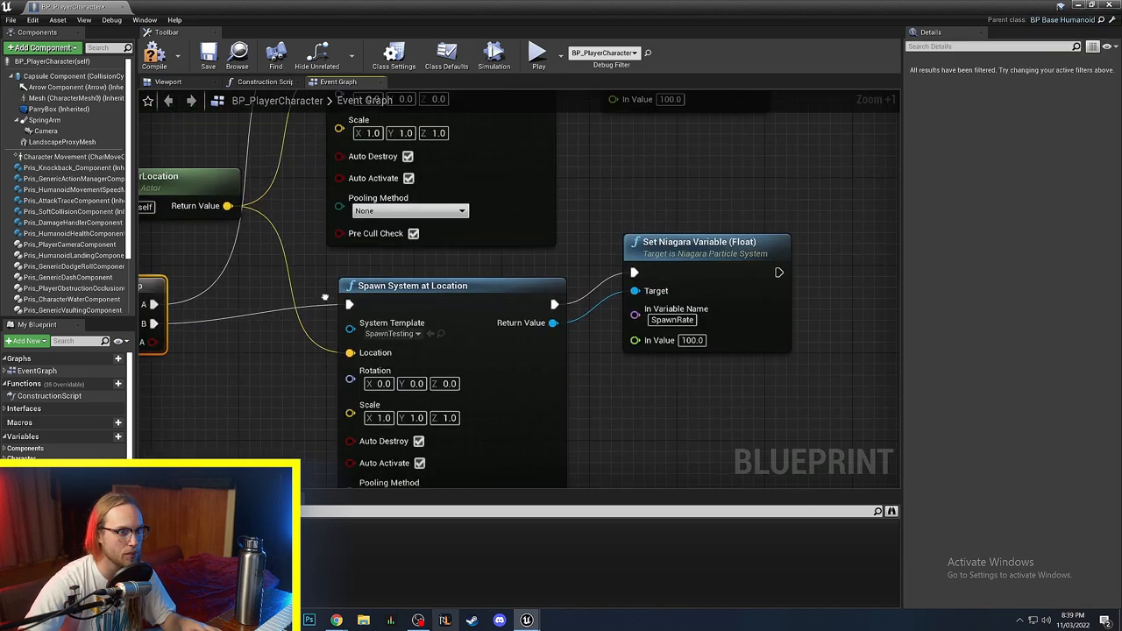
{"action": "type", "text": "1"}
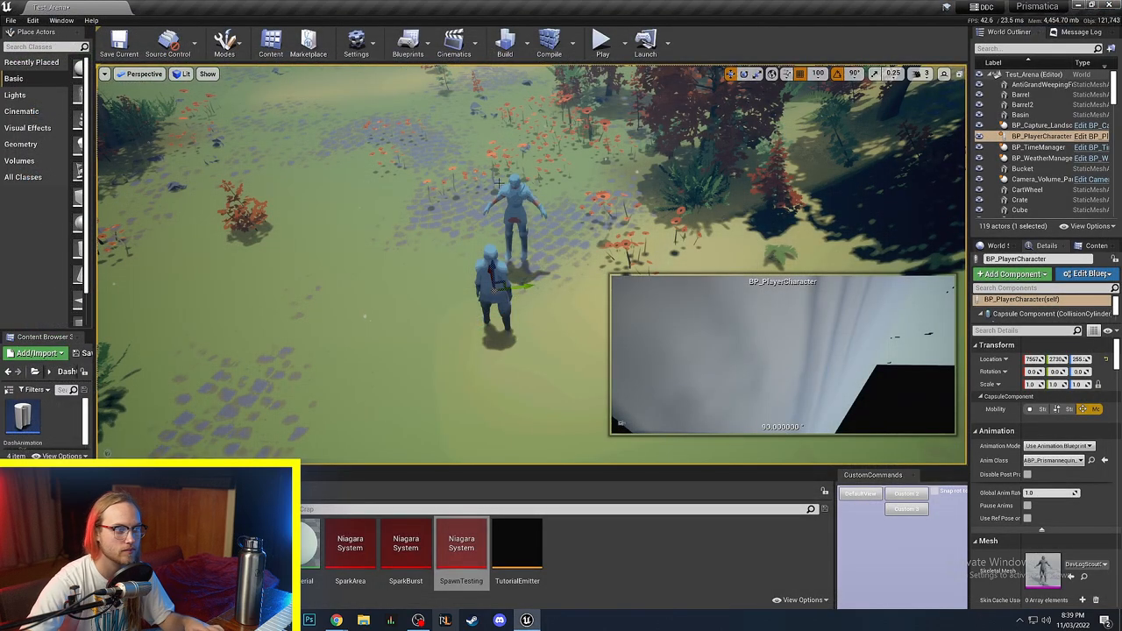
Step: Test the character's spawn effect in the level viewport, then return to SpawnTesting
{"action": "left_click", "coordinate": [601, 39]}
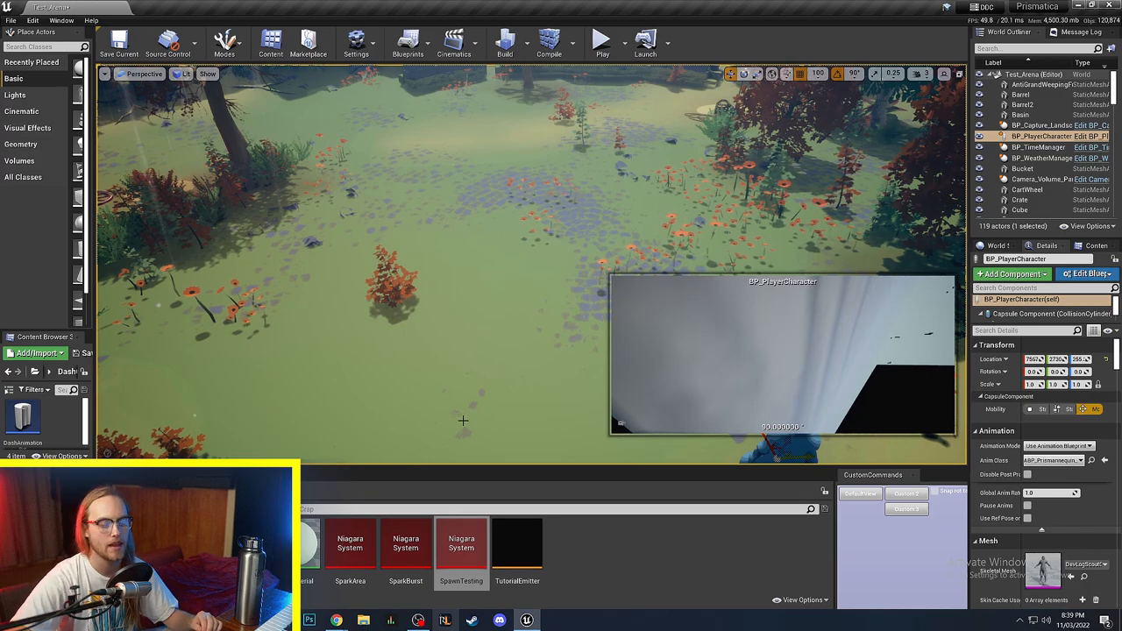
{"action": "double_click", "coordinate": [460, 544]}
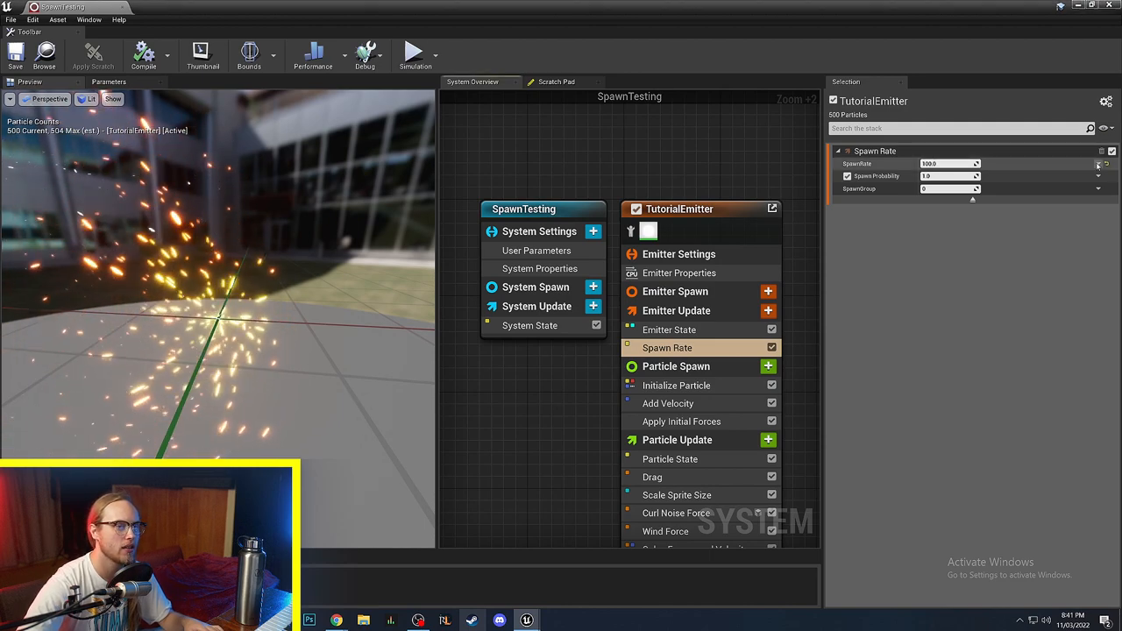
Step: Choose a different dynamic input for TutorialEmitter's Spawn Rate
{"action": "left_click", "coordinate": [1098, 165]}
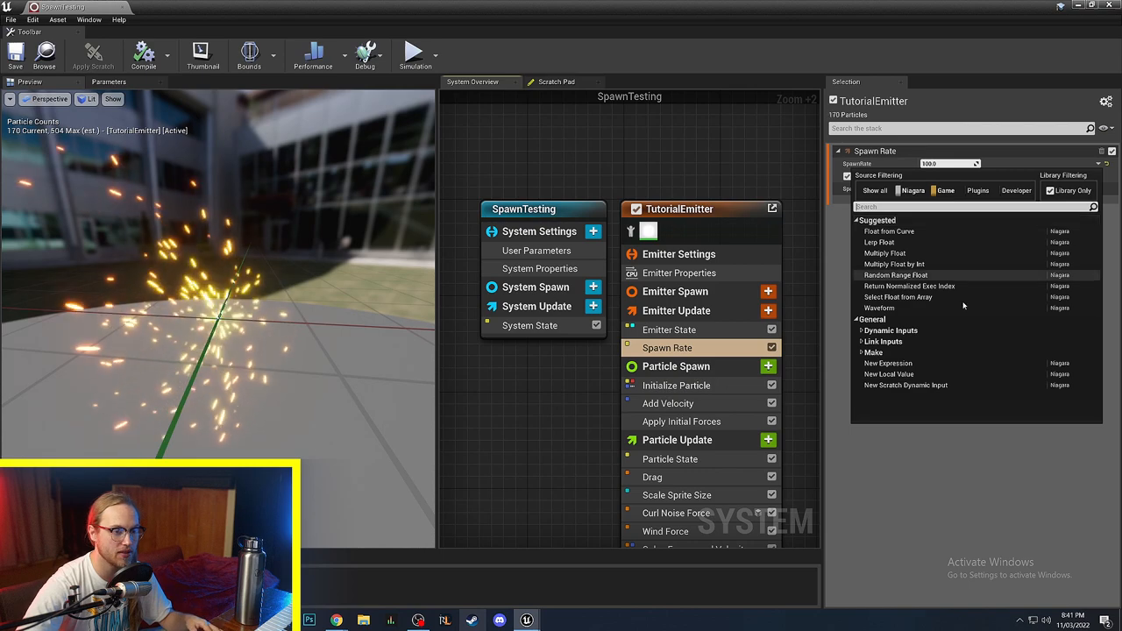
{"action": "left_click", "coordinate": [889, 232]}
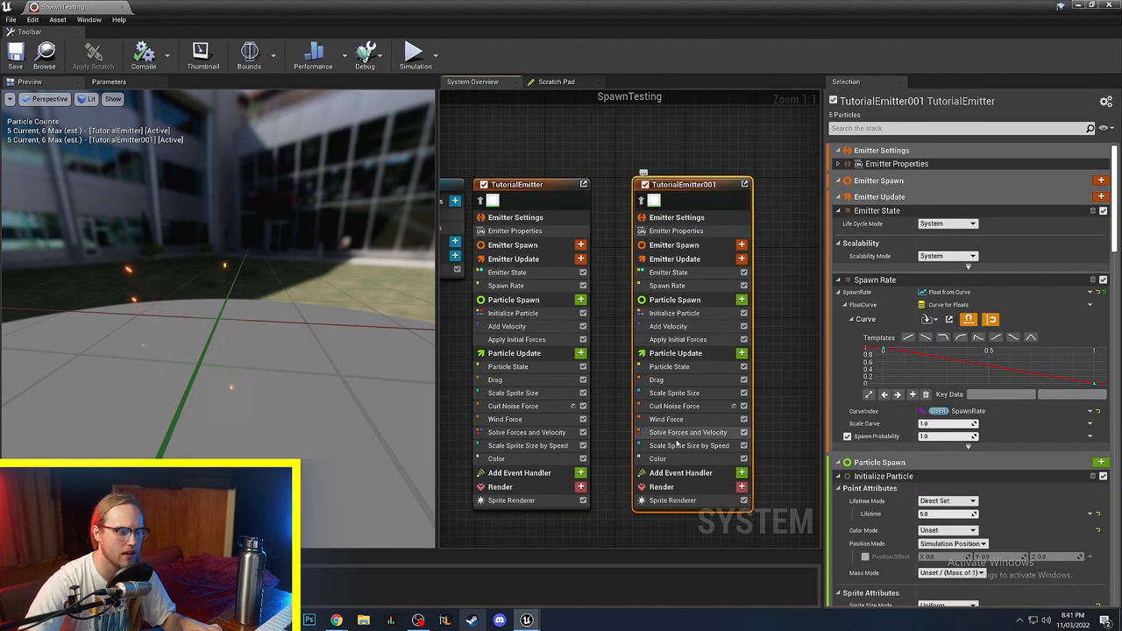
Step: Give the second emitter's particles a distinct colour
{"action": "left_click", "coordinate": [658, 459]}
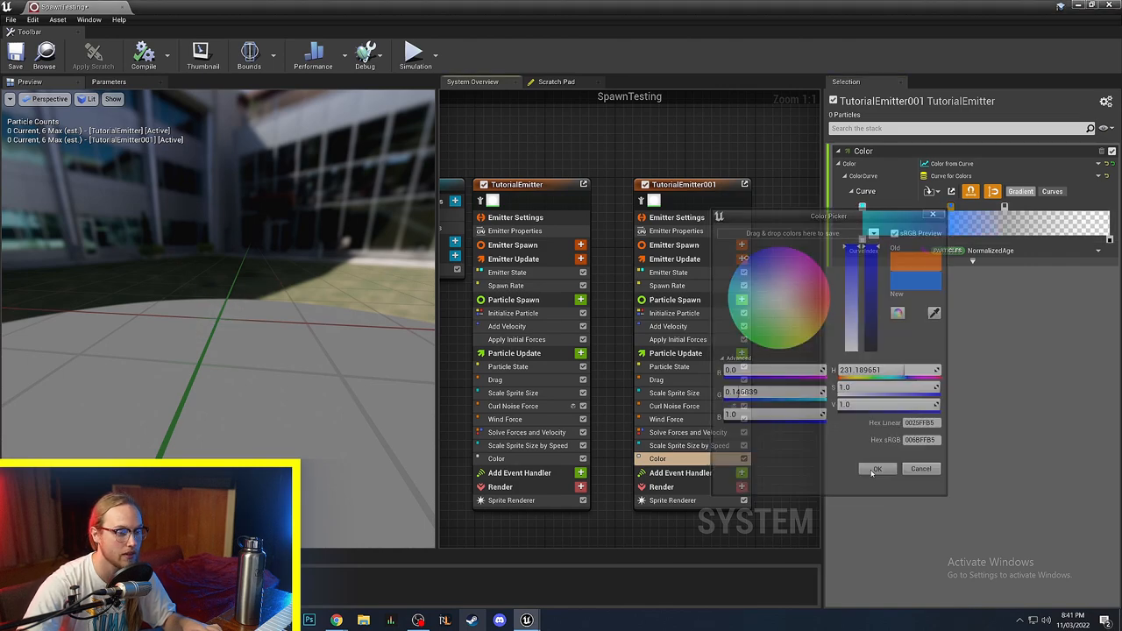
{"action": "left_click", "coordinate": [876, 468]}
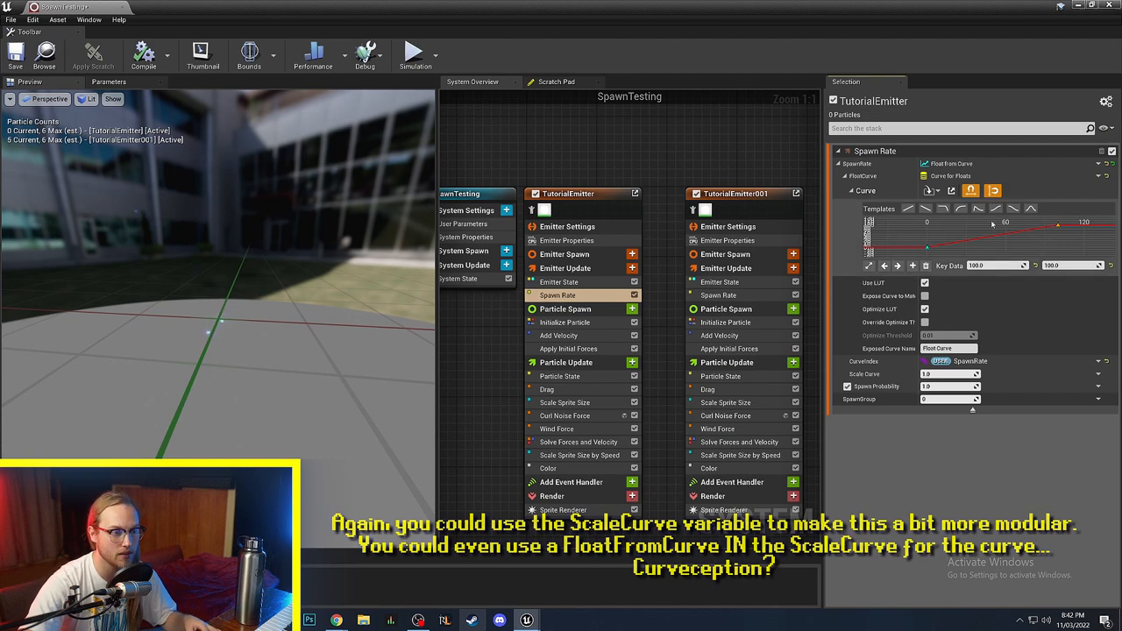
{"action": "left_click", "coordinate": [927, 191]}
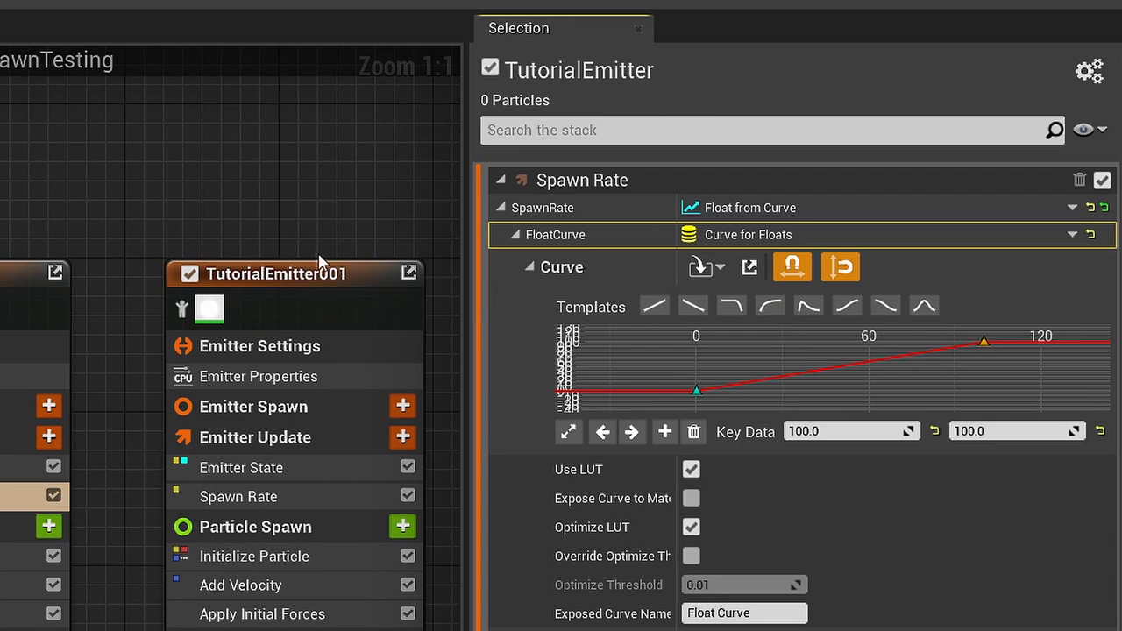
Step: Select both emitters' Spawn Rate modules to compare, then remove the second emitter
{"action": "left_click", "coordinate": [238, 496]}
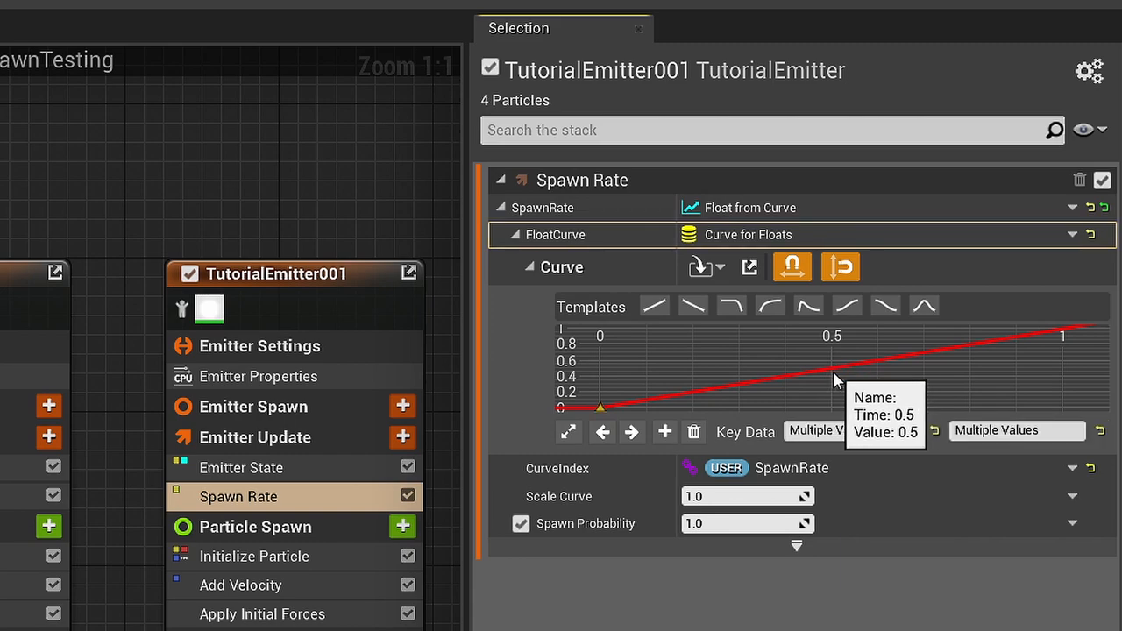
{"action": "right_click", "coordinate": [838, 382]}
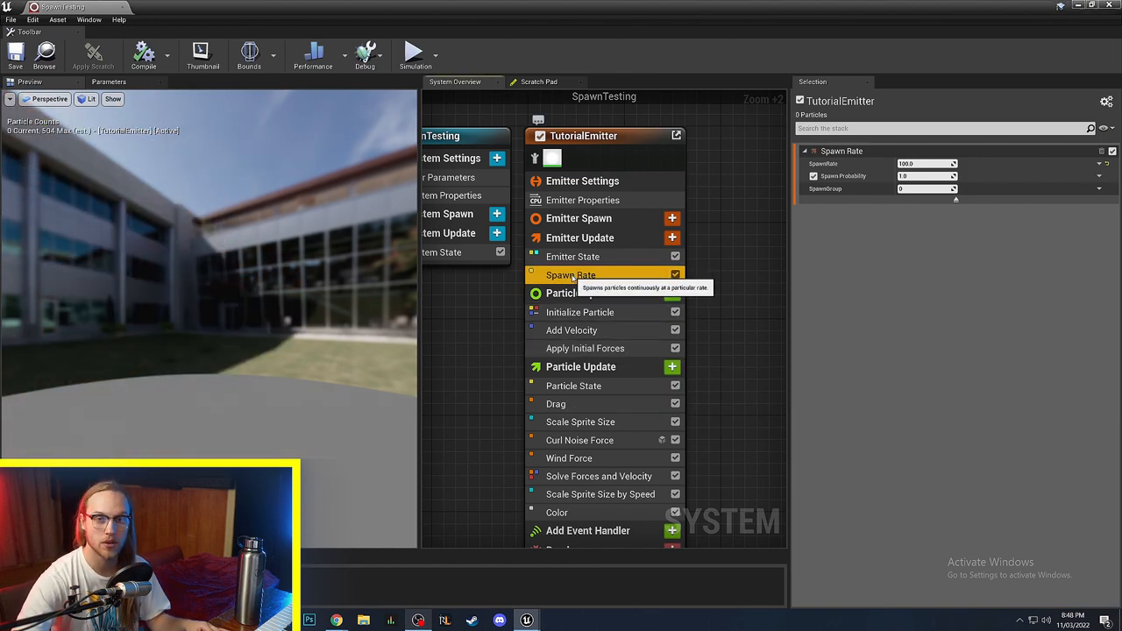
Step: Add a Spawn Burst Instantaneous module to Emitter Update with Spawn Count 100
{"action": "left_click", "coordinate": [672, 238]}
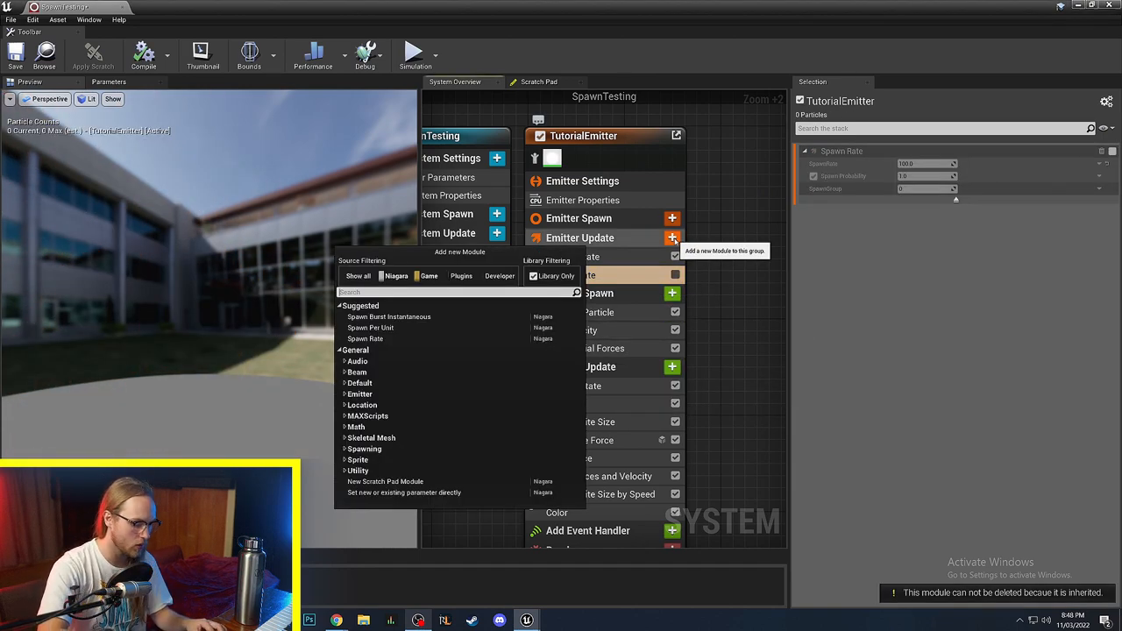
{"action": "type", "text": "spawn burst"}
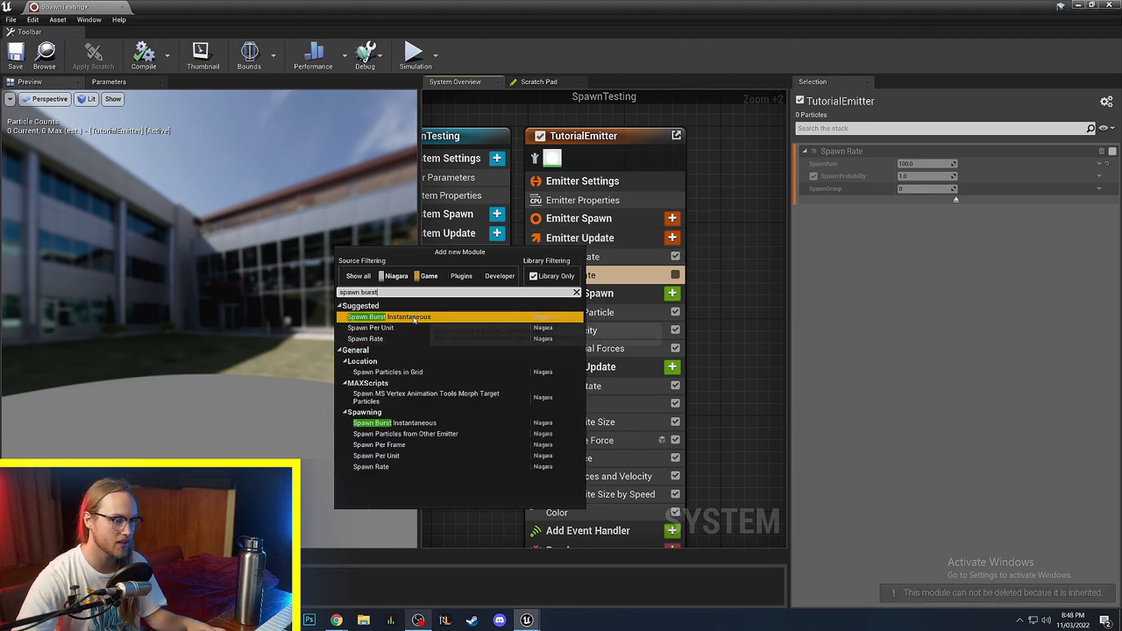
{"action": "left_click", "coordinate": [367, 315]}
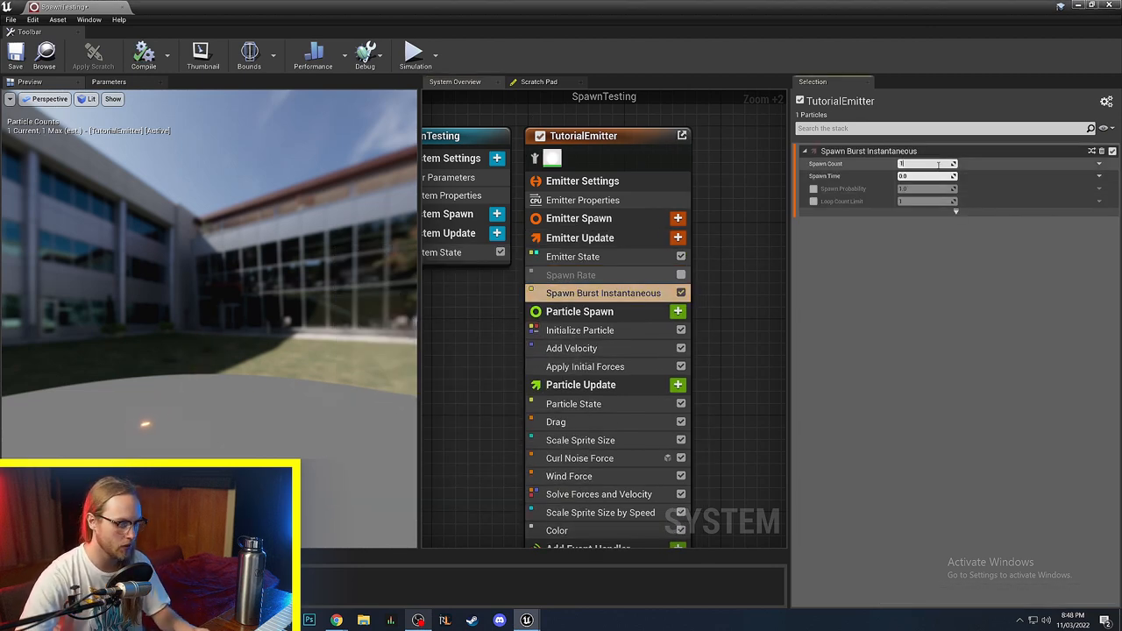
{"action": "type", "text": "100"}
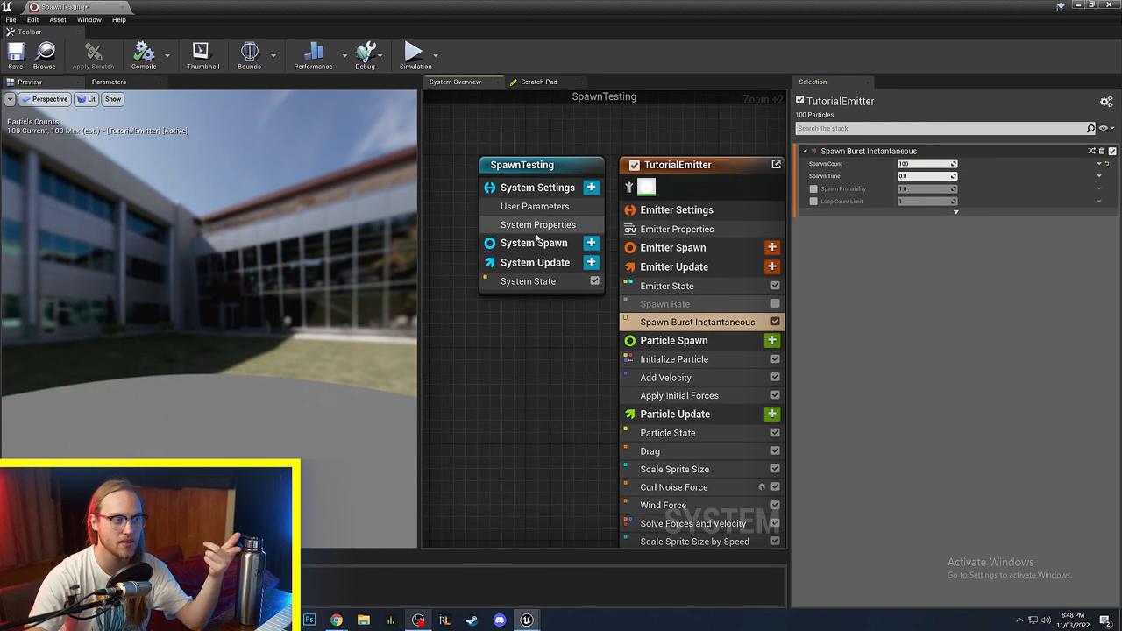
Step: Review System Update loop settings, then enable Spawn Probability on the burst module
{"action": "left_click", "coordinate": [535, 263]}
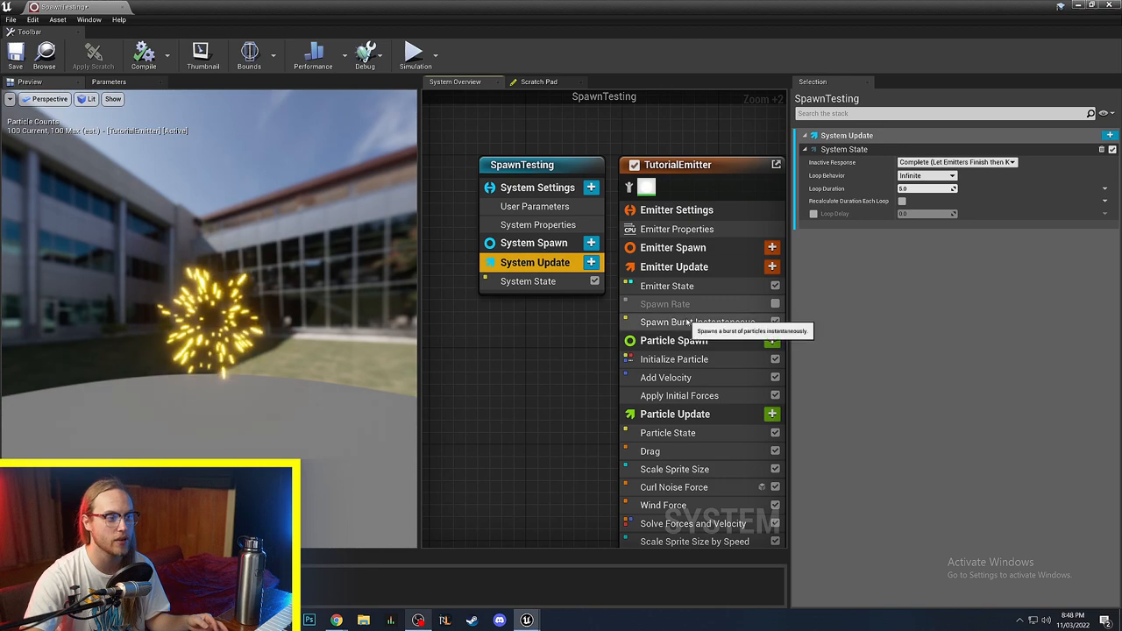
{"action": "left_click", "coordinate": [698, 322]}
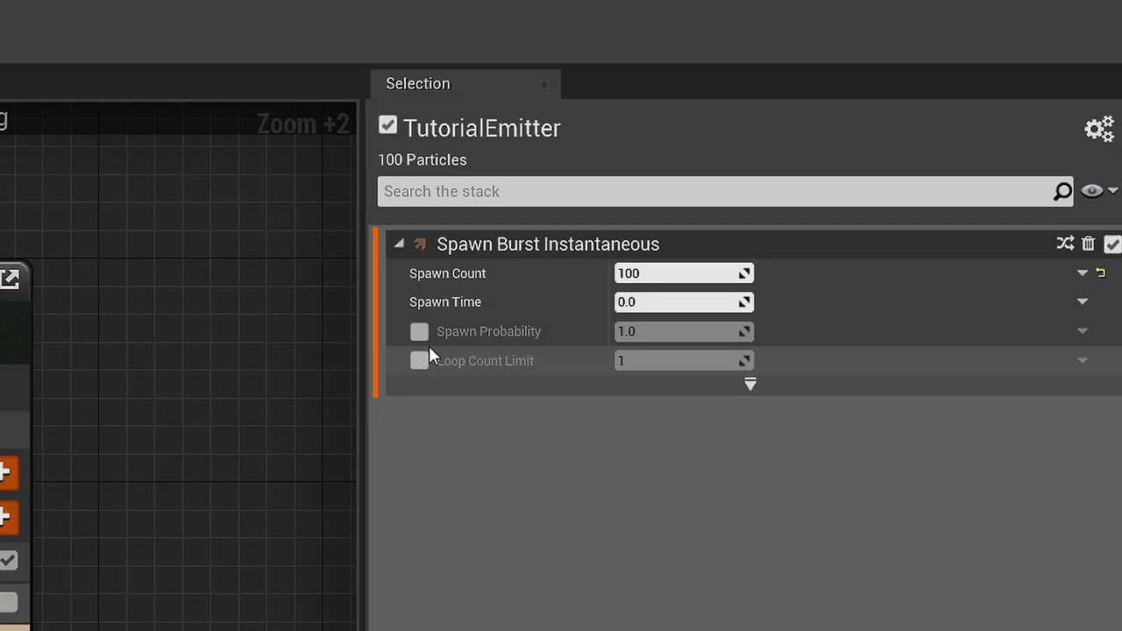
{"action": "left_click", "coordinate": [684, 301]}
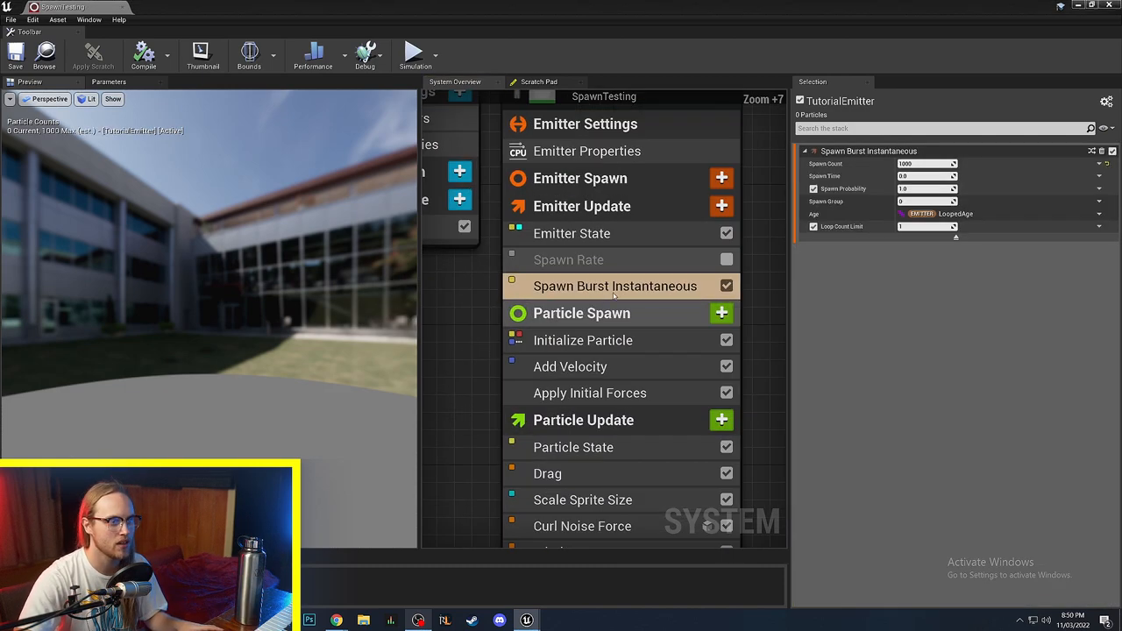
{"action": "mouse_move", "coordinate": [614, 286]}
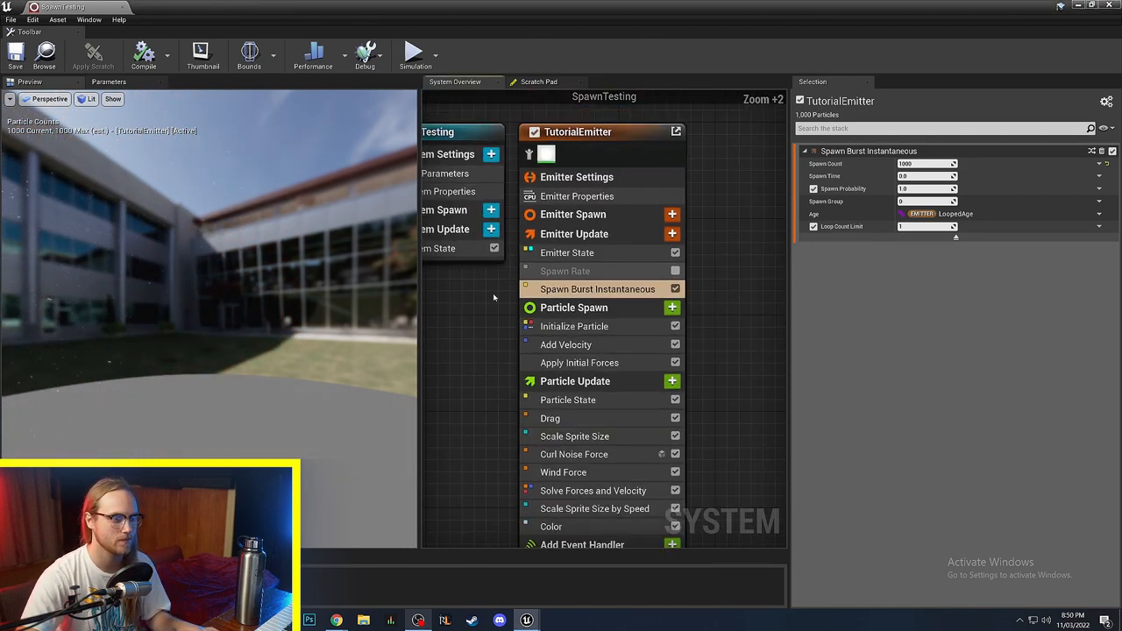
Step: Replace Spawn Burst Instantaneous with a Spawn Per Unit module in Emitter Update
{"action": "left_click", "coordinate": [675, 287]}
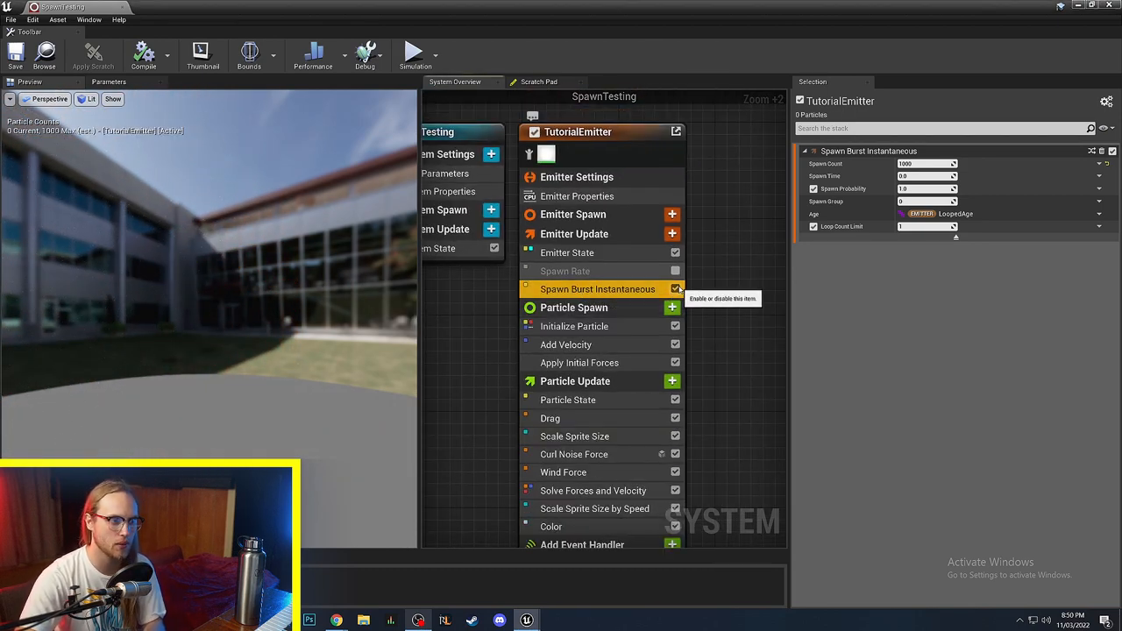
{"action": "left_click", "coordinate": [672, 233]}
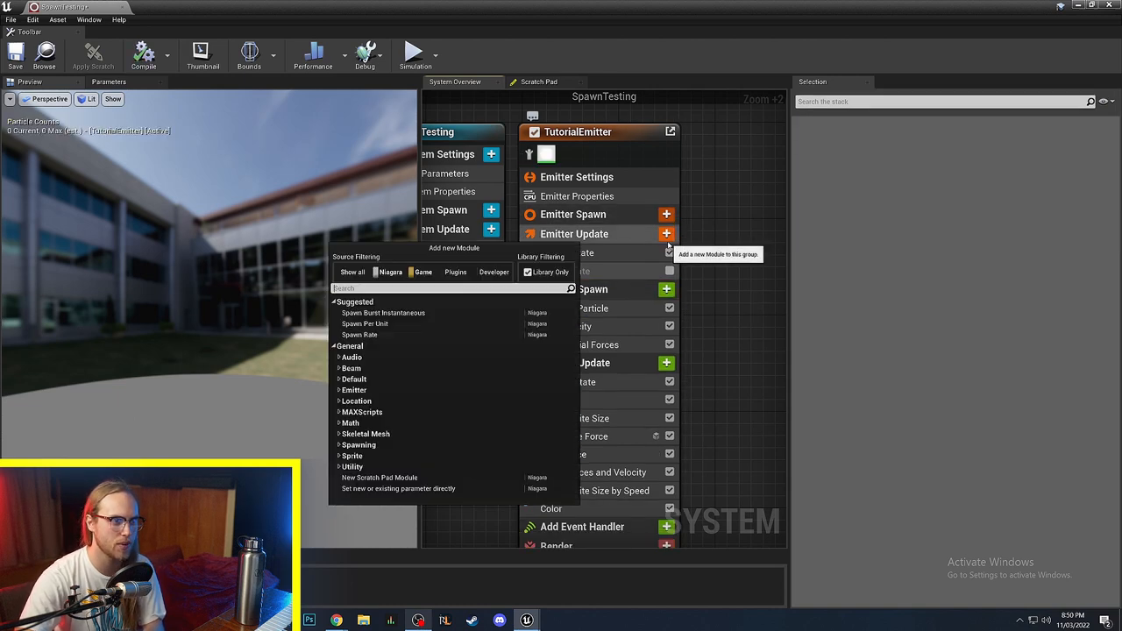
{"action": "type", "text": "spawn"}
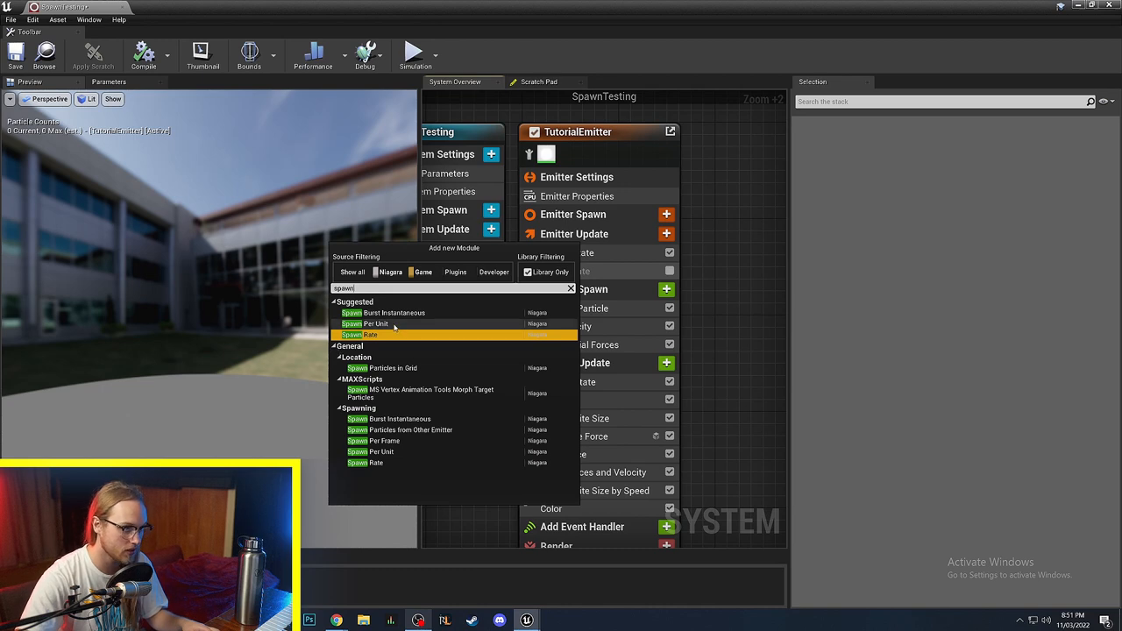
{"action": "left_click", "coordinate": [368, 323]}
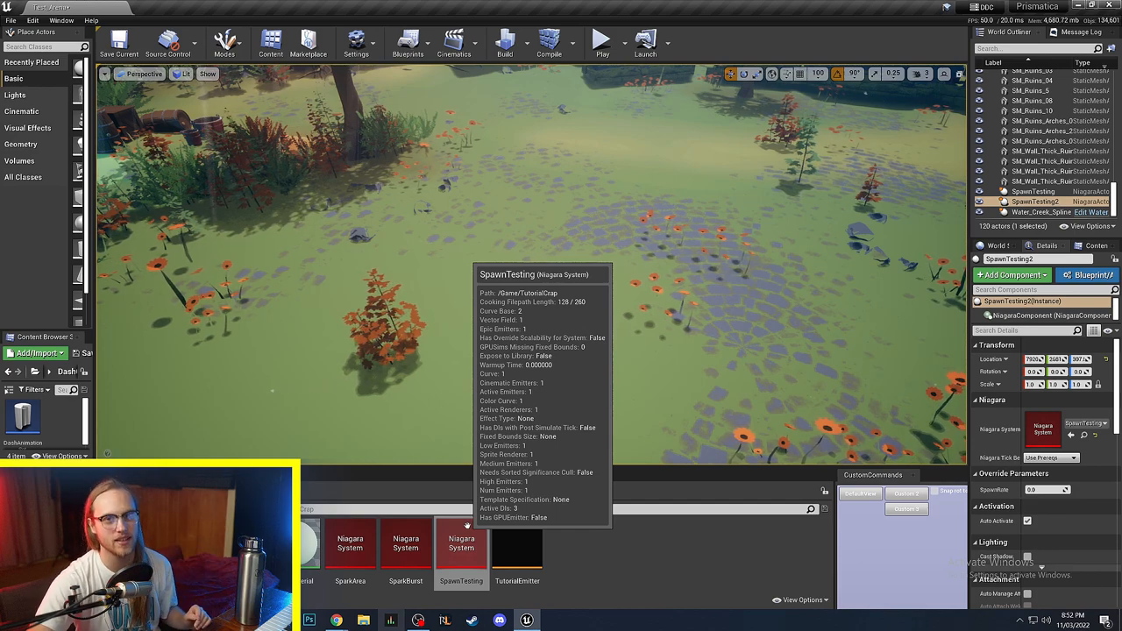
Step: In SpawnTesting's Spawn Per Unit module, turn off Max Movement Threshold and toggle Movement Tolerance
{"action": "double_click", "coordinate": [461, 544]}
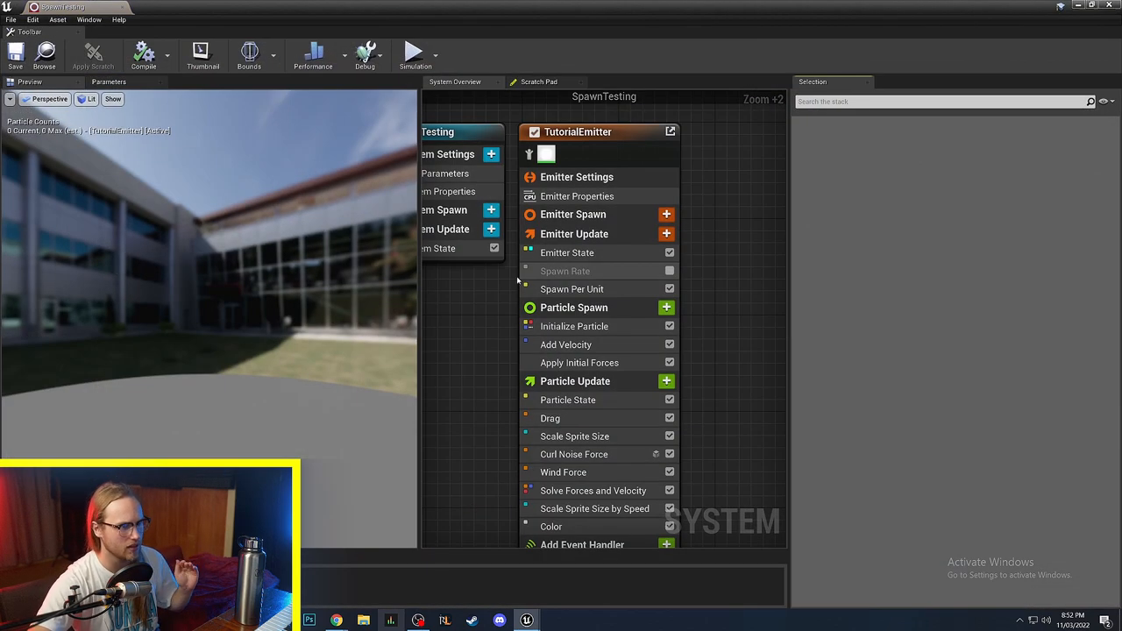
{"action": "mouse_move", "coordinate": [558, 289]}
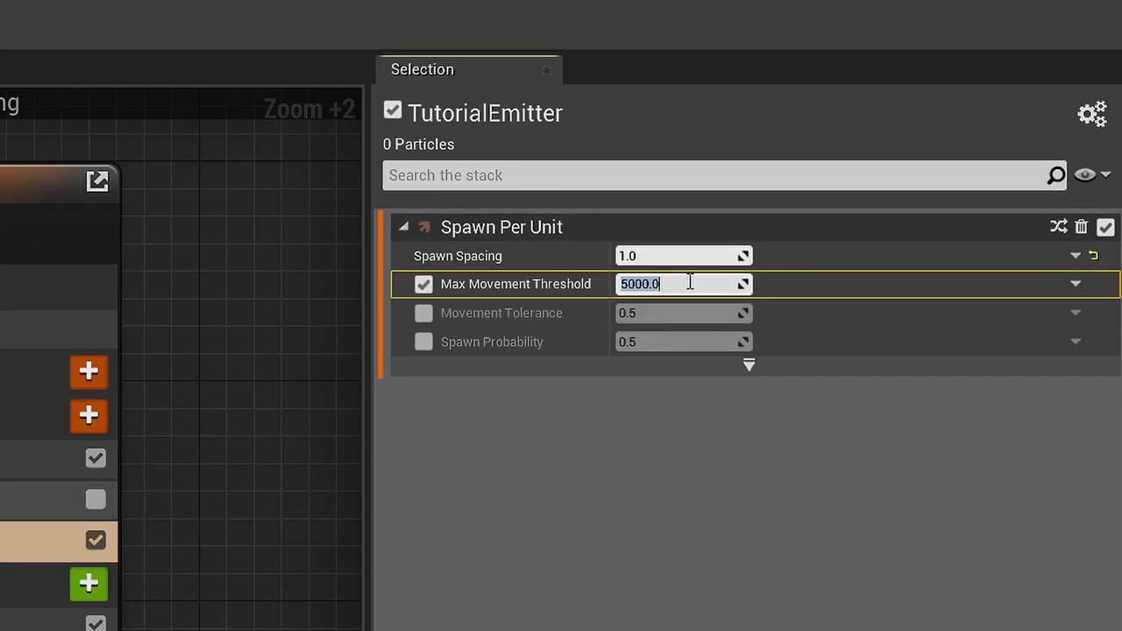
{"action": "mouse_move", "coordinate": [491, 284]}
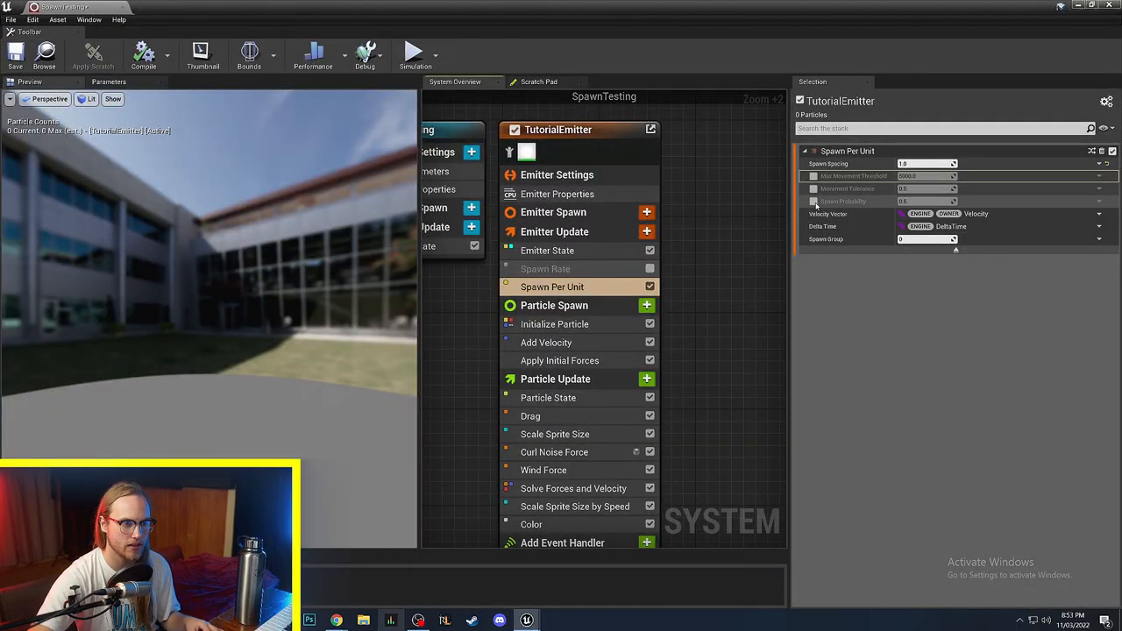
{"action": "left_click", "coordinate": [814, 189]}
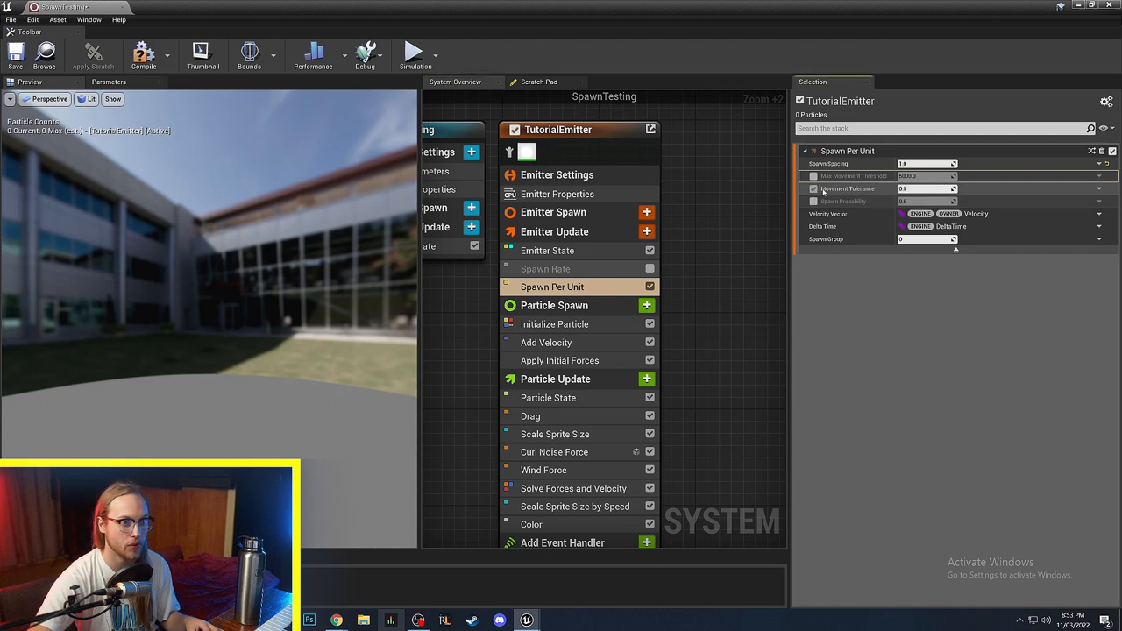
{"action": "left_click", "coordinate": [813, 190]}
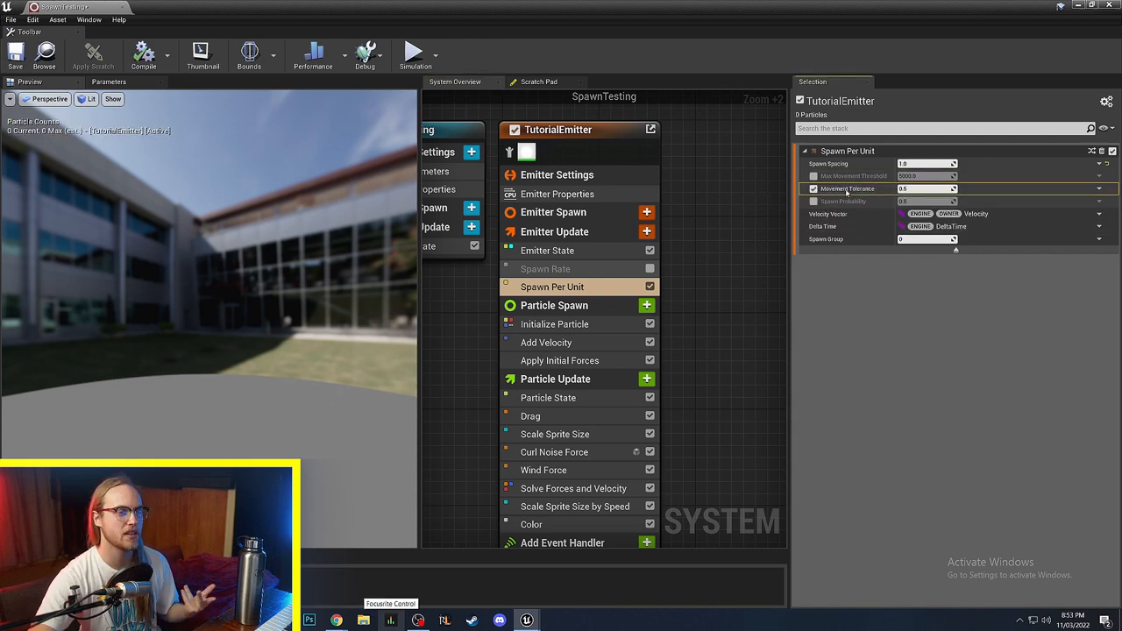
{"action": "mouse_move", "coordinate": [845, 190]}
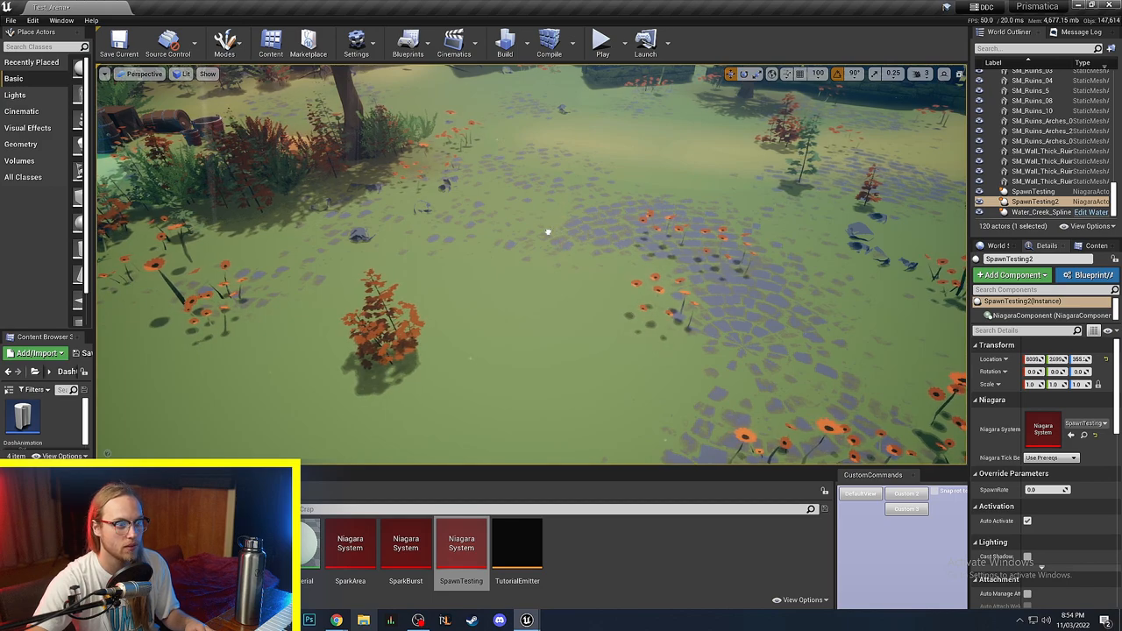
Step: Enable Movement Tolerance at 100.0 and switch on Spawn Probability in Spawn Per Unit
{"action": "double_click", "coordinate": [461, 544]}
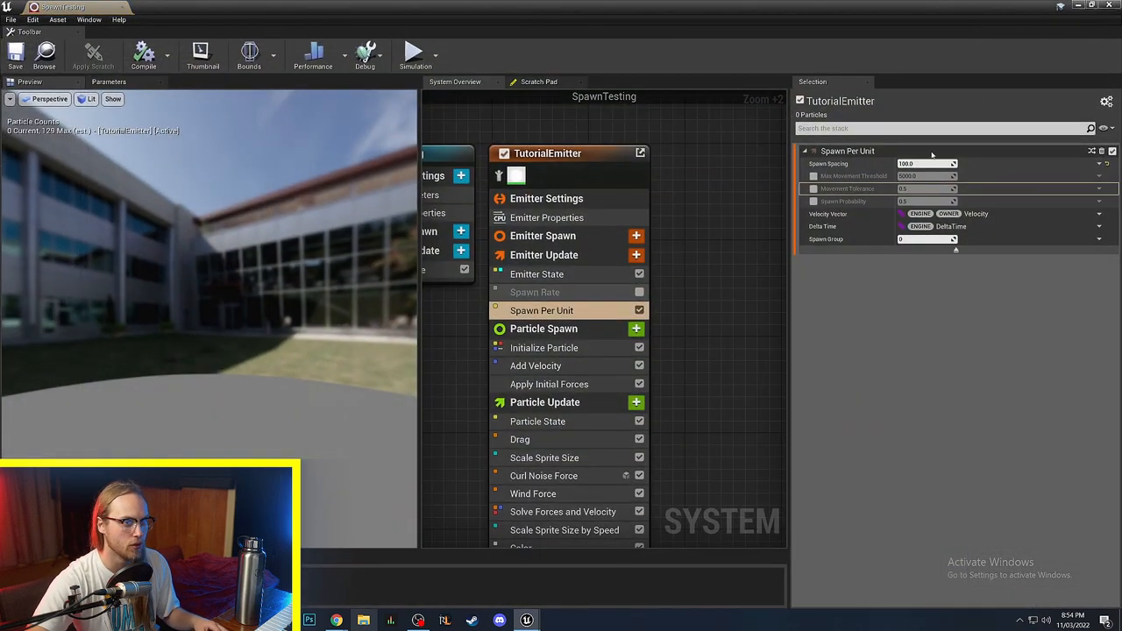
{"action": "left_click", "coordinate": [814, 189]}
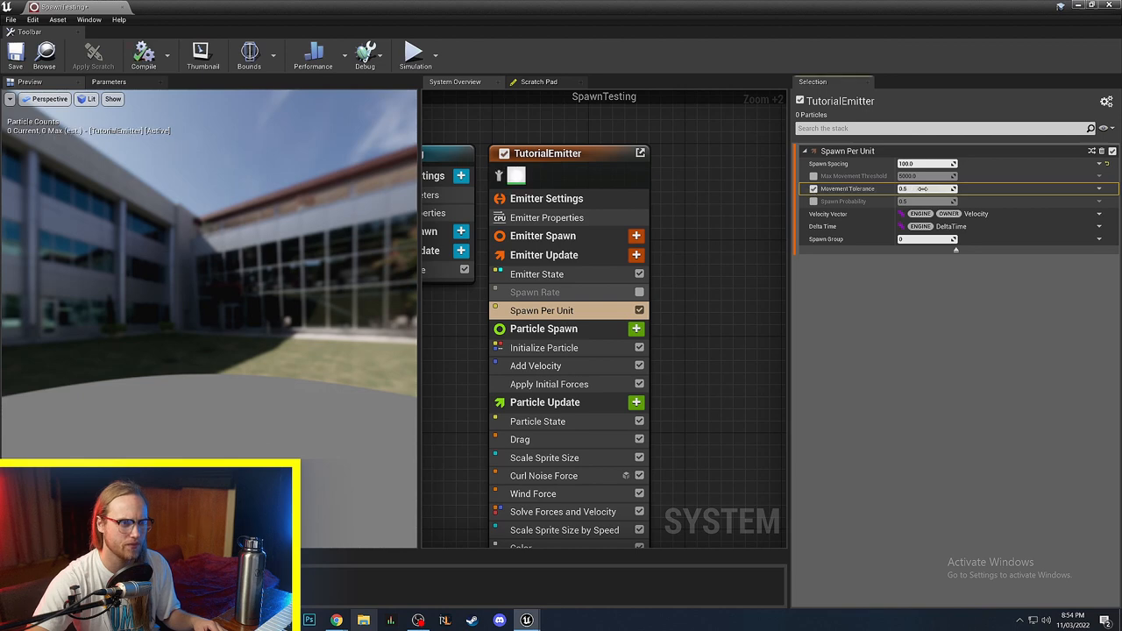
{"action": "left_click", "coordinate": [926, 189]}
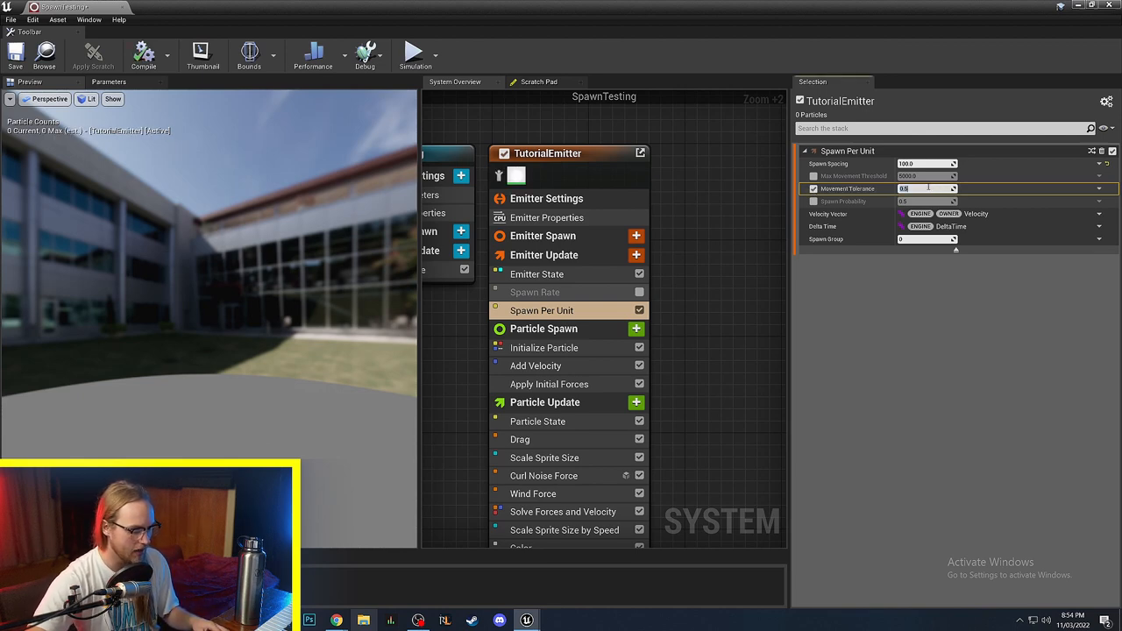
{"action": "type", "text": "100.0"}
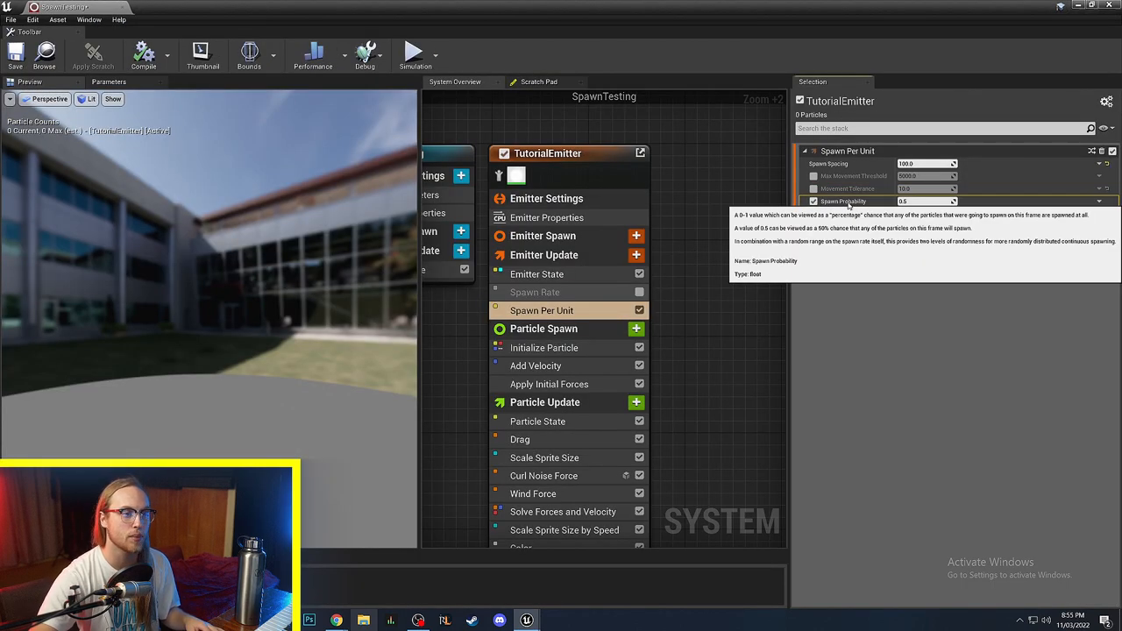
{"action": "left_click", "coordinate": [926, 200]}
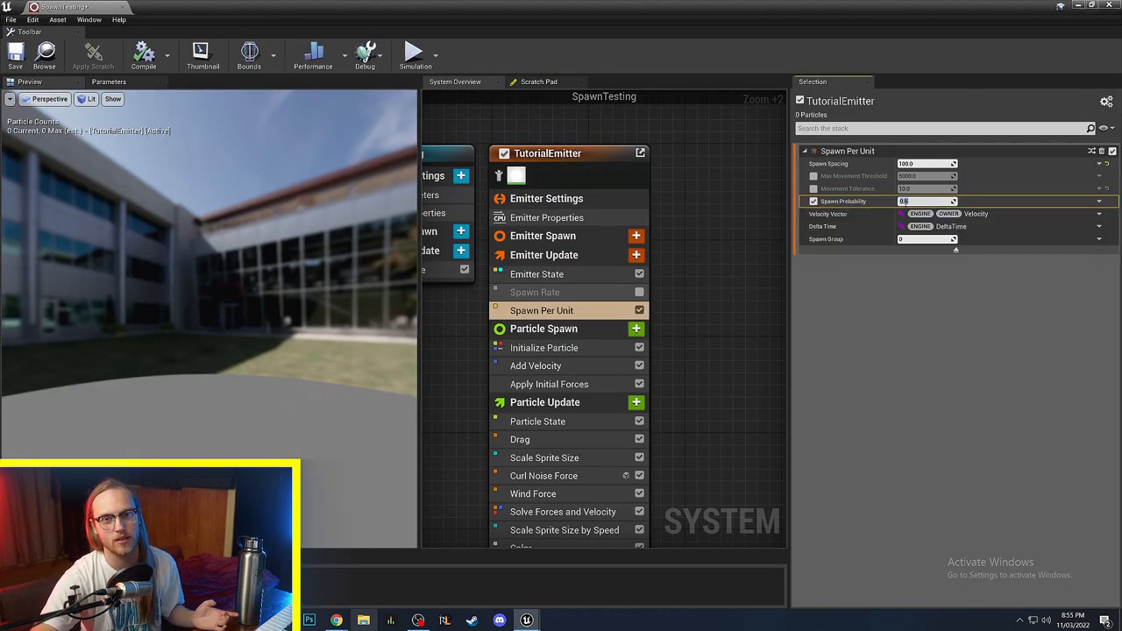